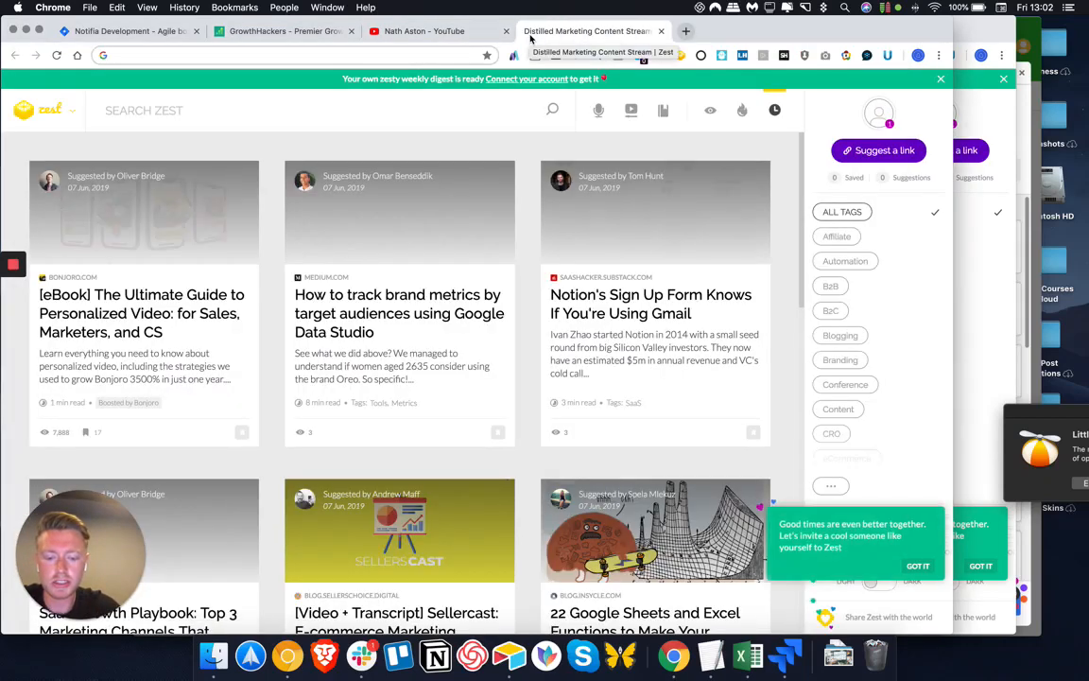
Search Google for amazon web services from the Chrome address bar
text(amazon.co.uk)
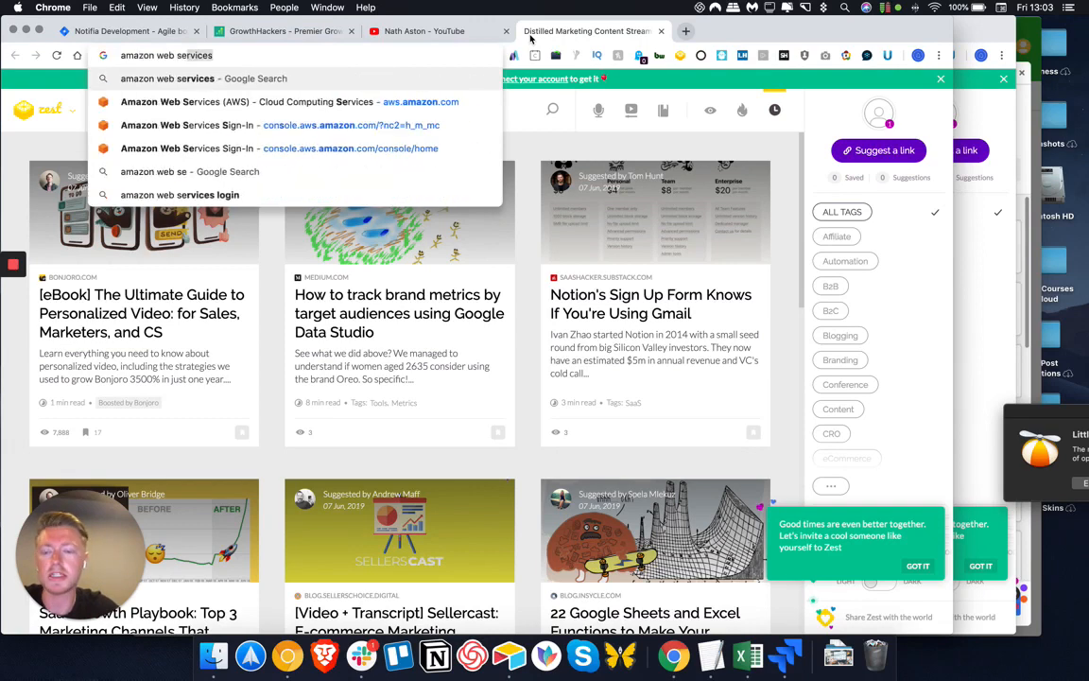
key(enter)
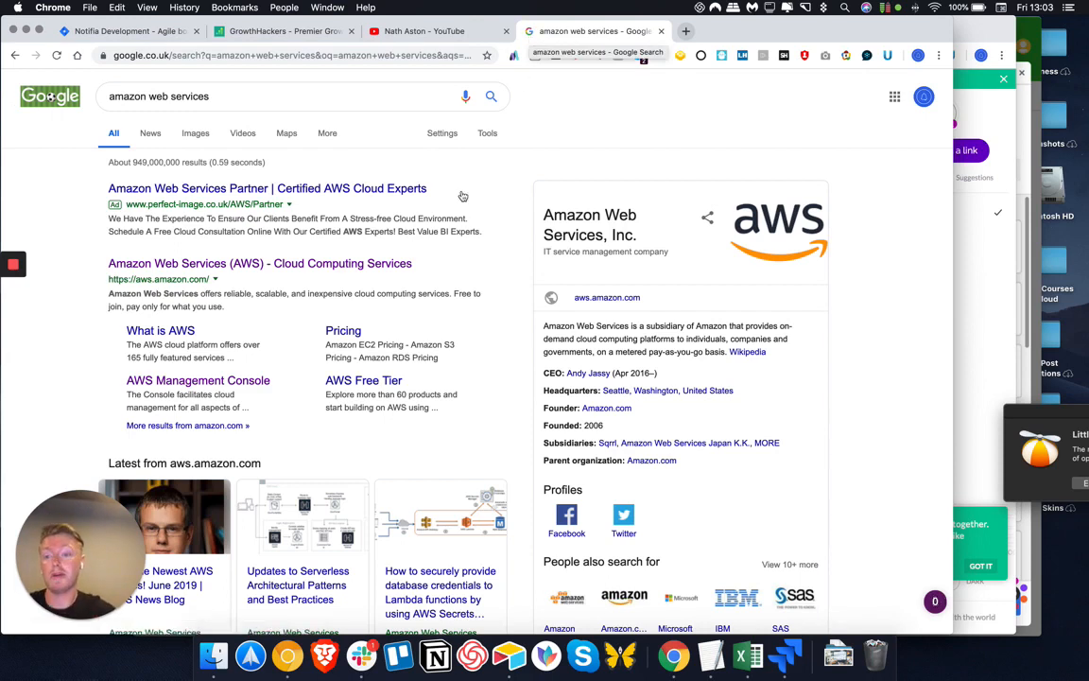
From the official AWS result, go via My Account to the AWS Management Console root sign-in
click(261, 263)
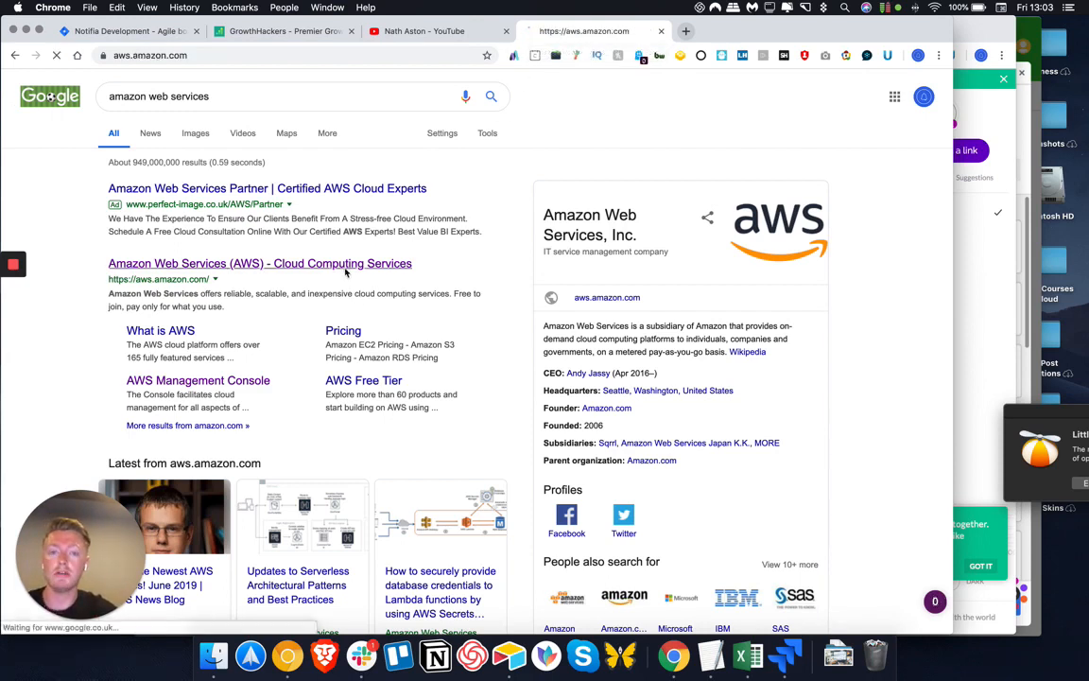
click(259, 263)
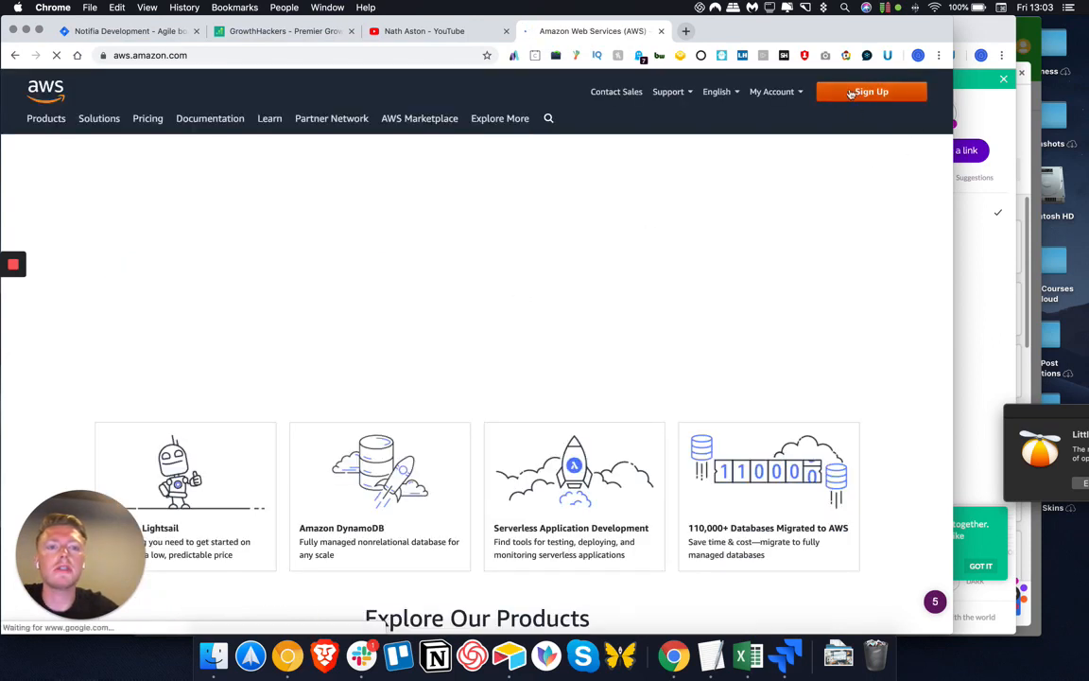
click(771, 91)
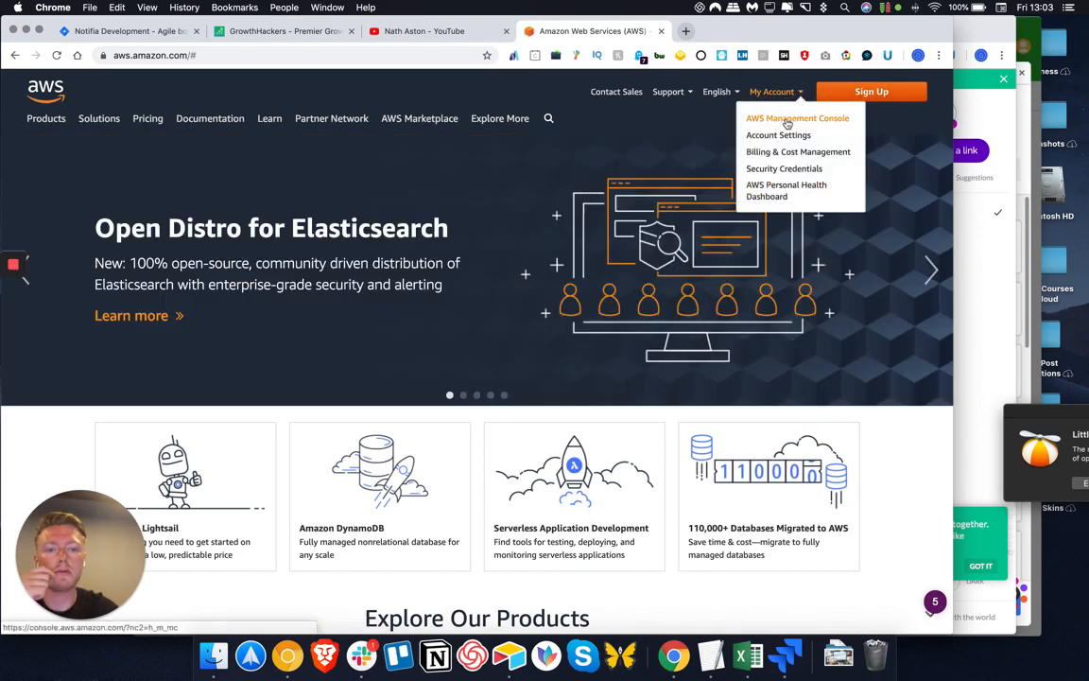
click(798, 117)
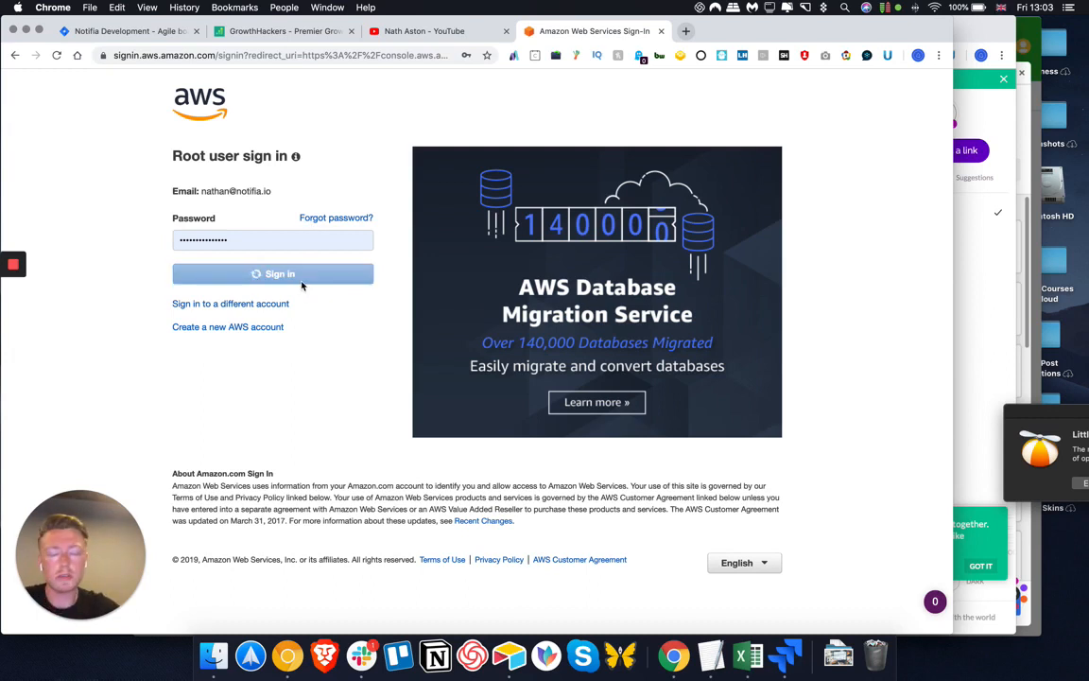
Sign in as root user and reach the AWS Management Console home
click(272, 272)
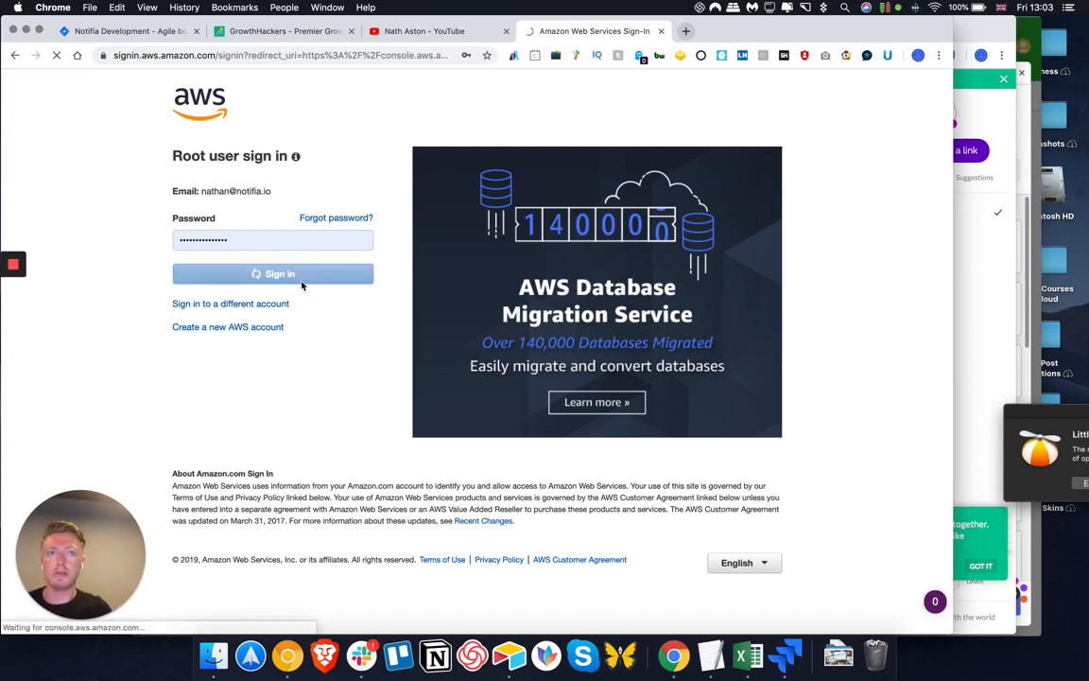
click(272, 275)
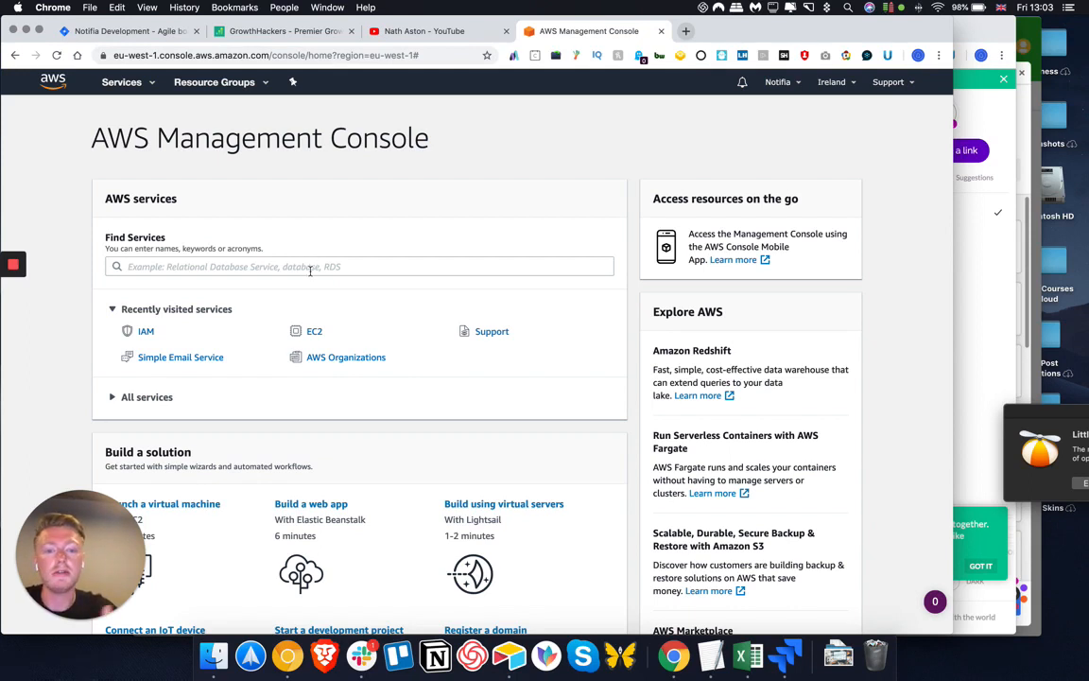
mouse_move(406, 337)
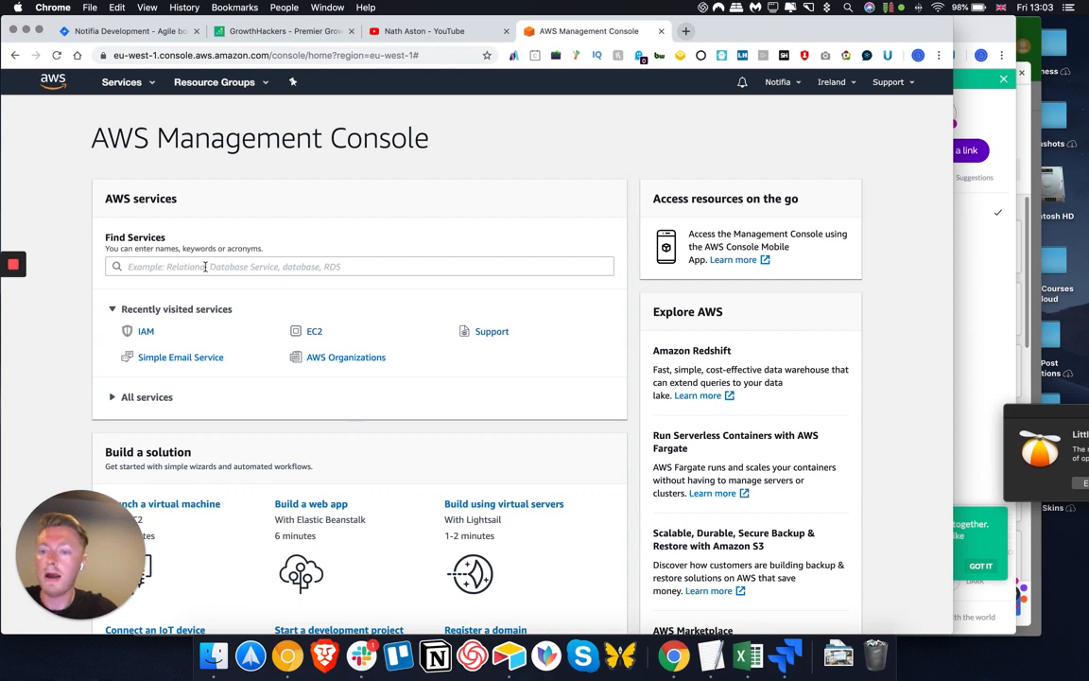
Search the console's Find Services box for 'ses'
click(360, 265)
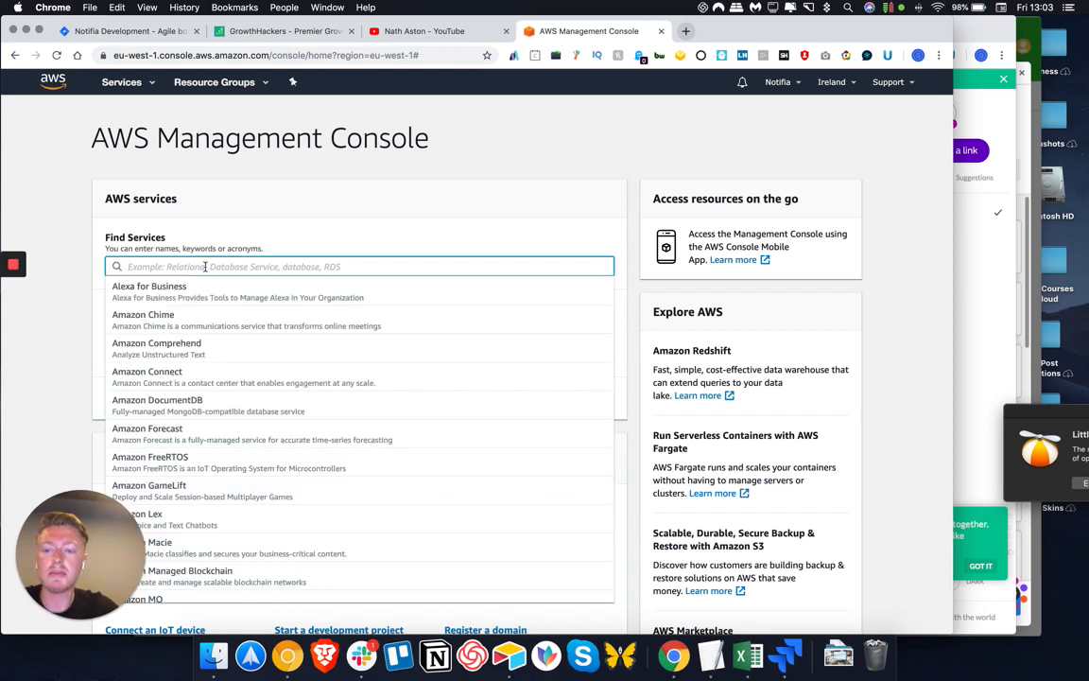
text(ses)
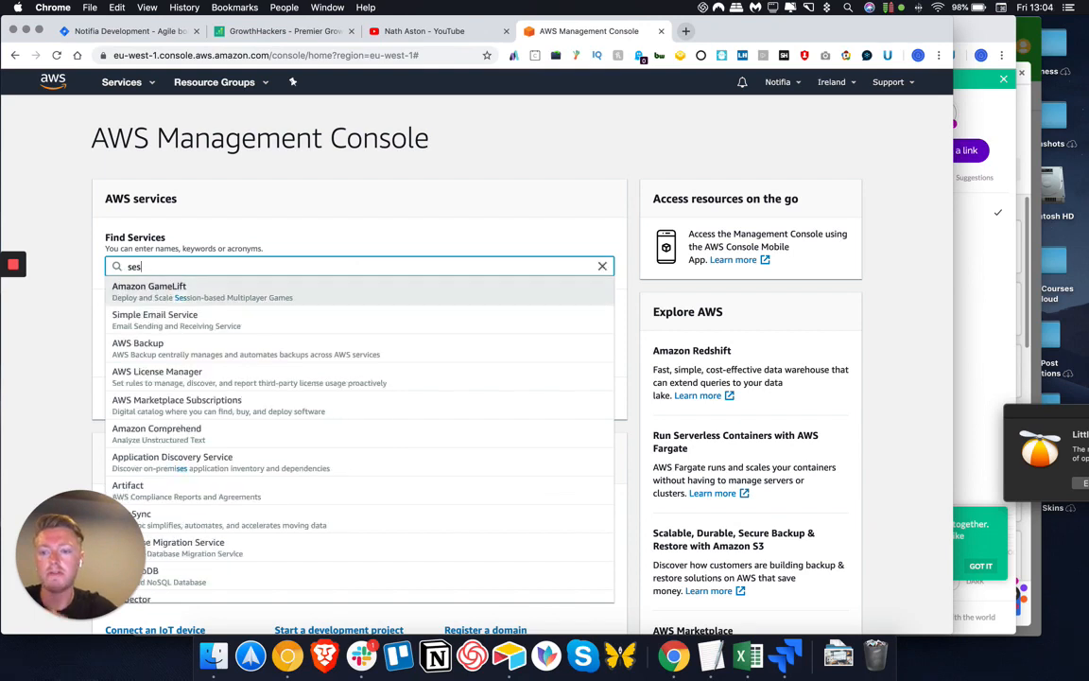
mouse_move(167, 320)
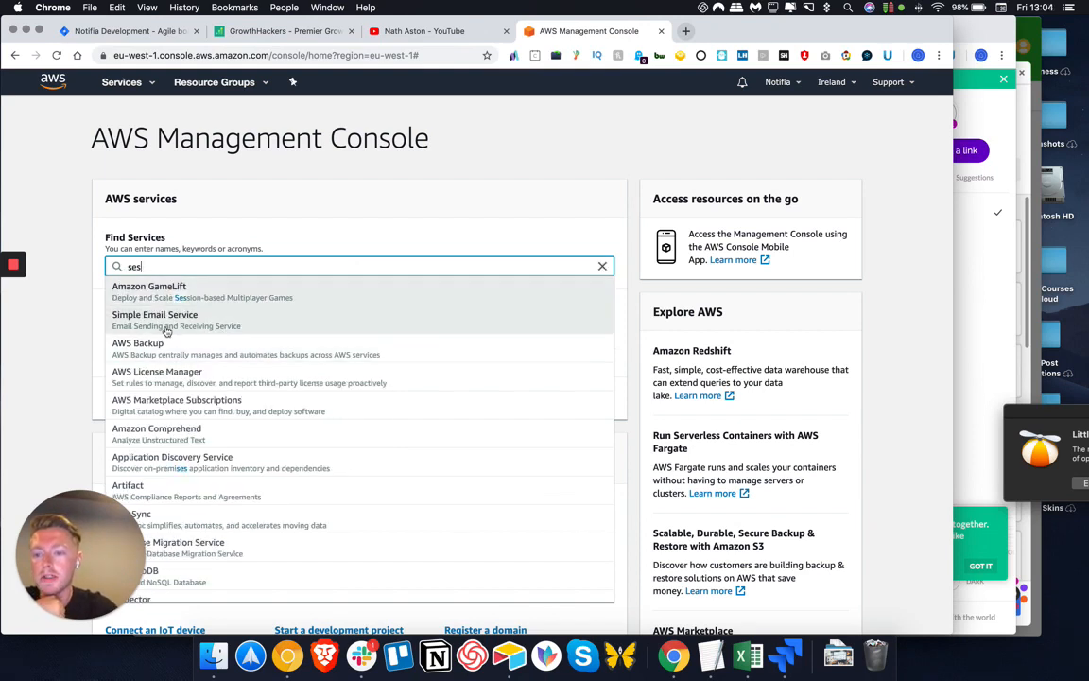
Launch the Simple Email Service console from the search matches
click(155, 319)
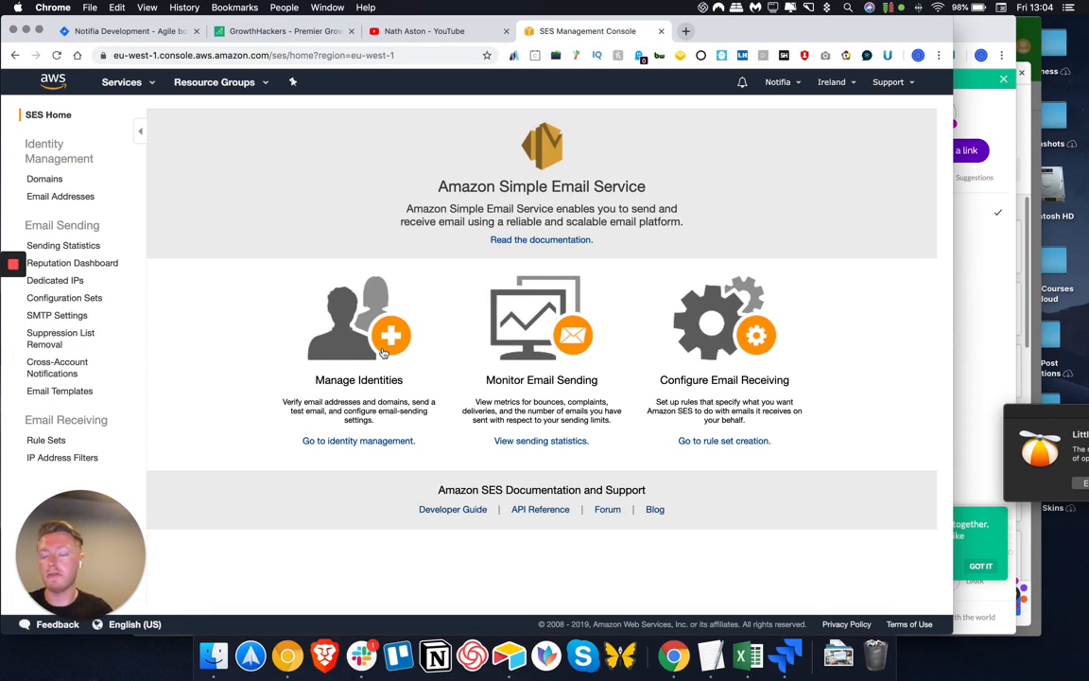
mouse_move(450, 276)
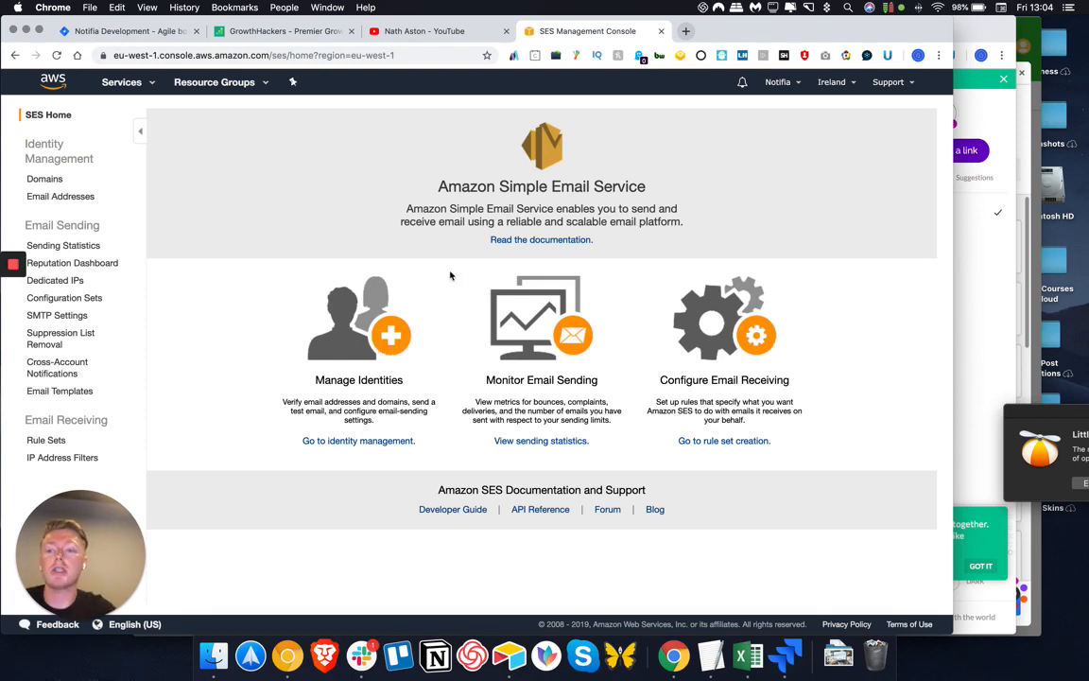
mouse_move(240, 188)
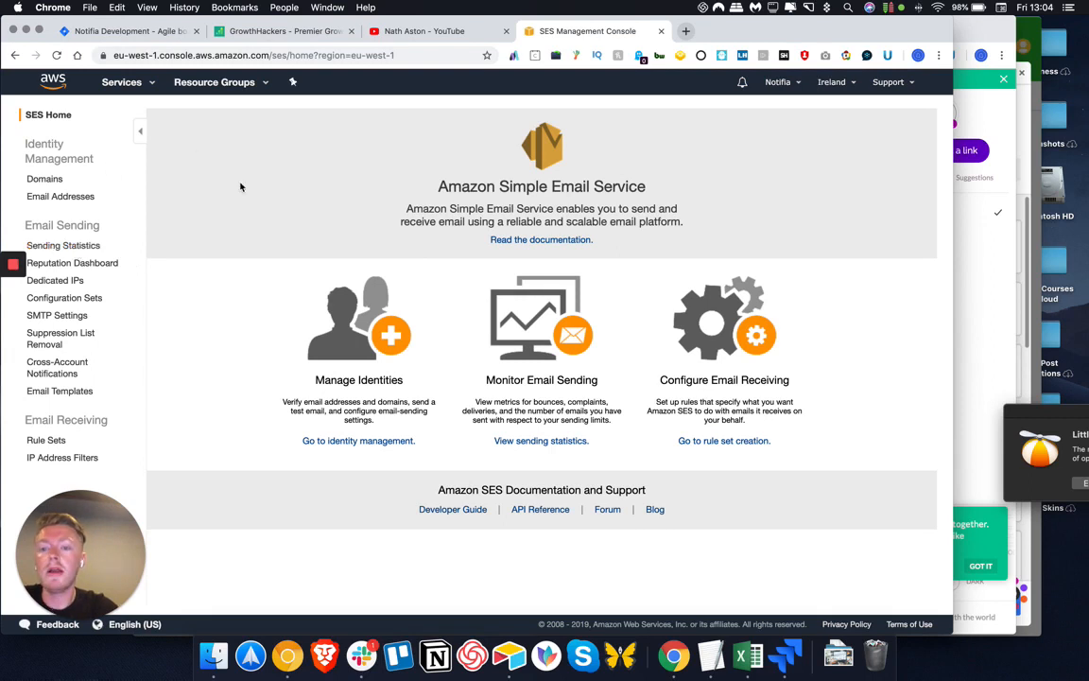
mouse_move(378, 303)
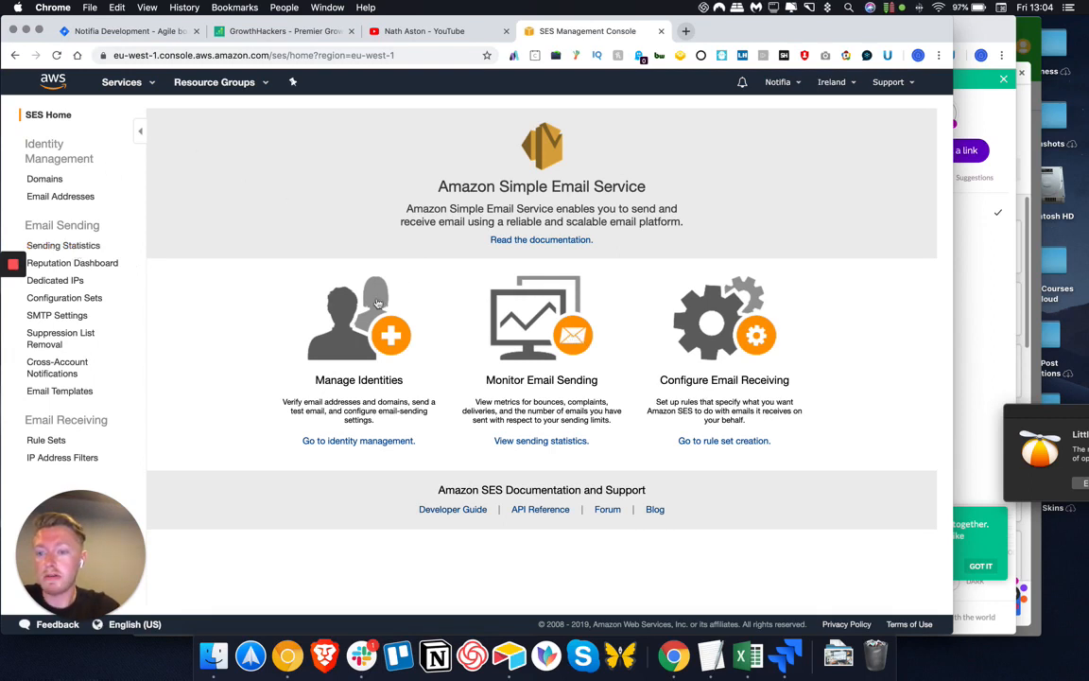
mouse_move(839, 93)
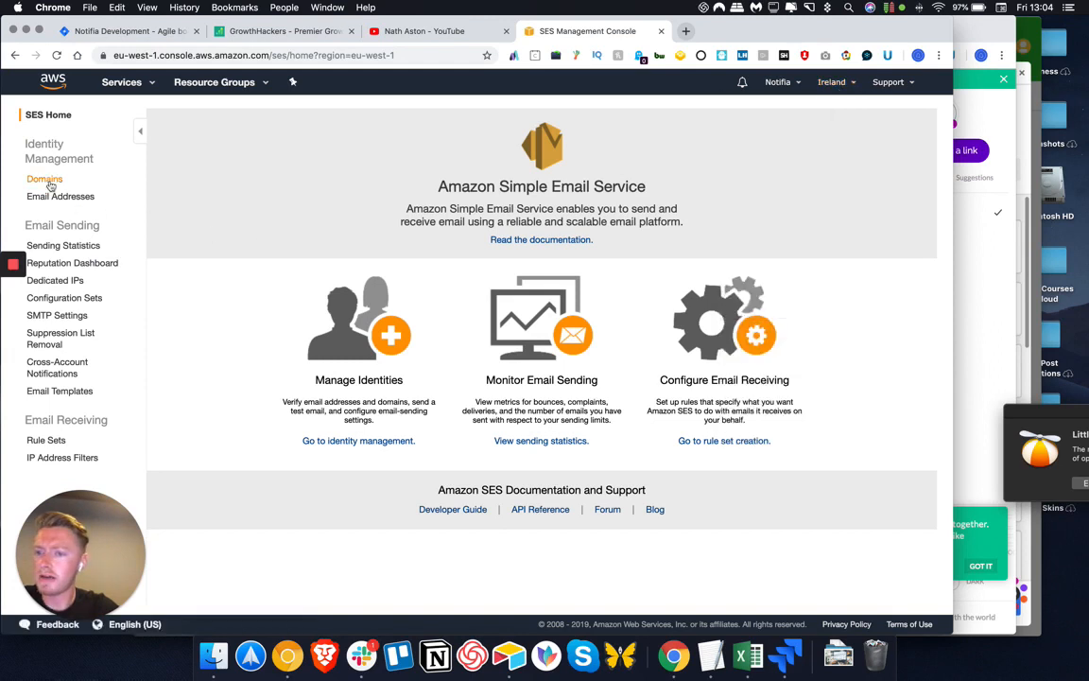
View SES domain identities and expand notifia.io to see its DKIM status
click(45, 178)
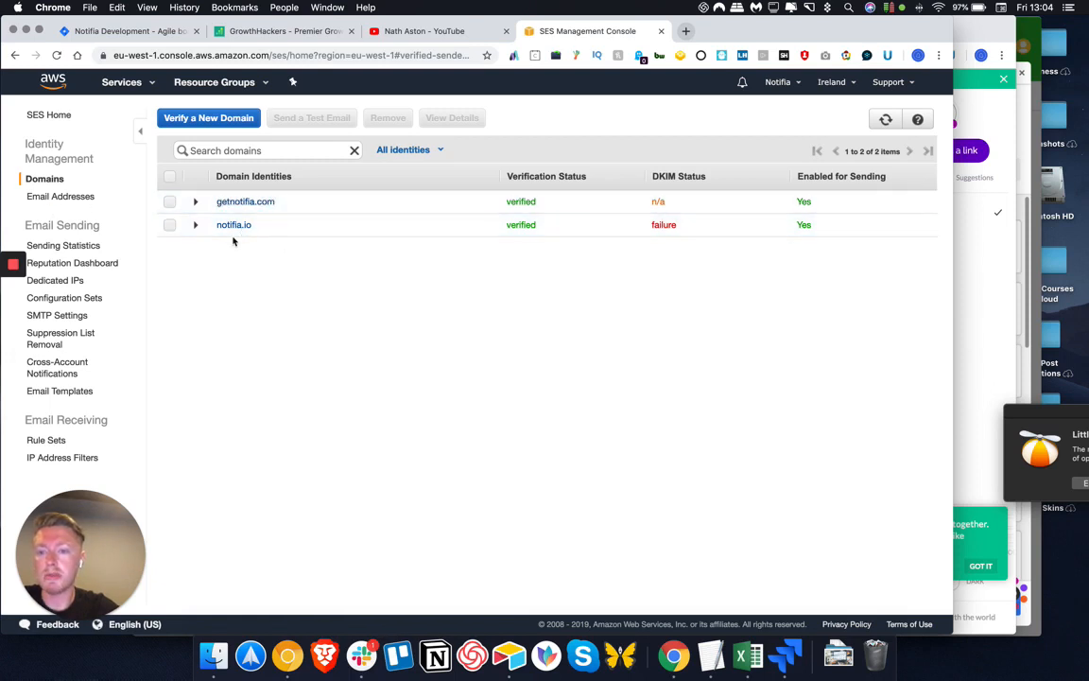
click(195, 223)
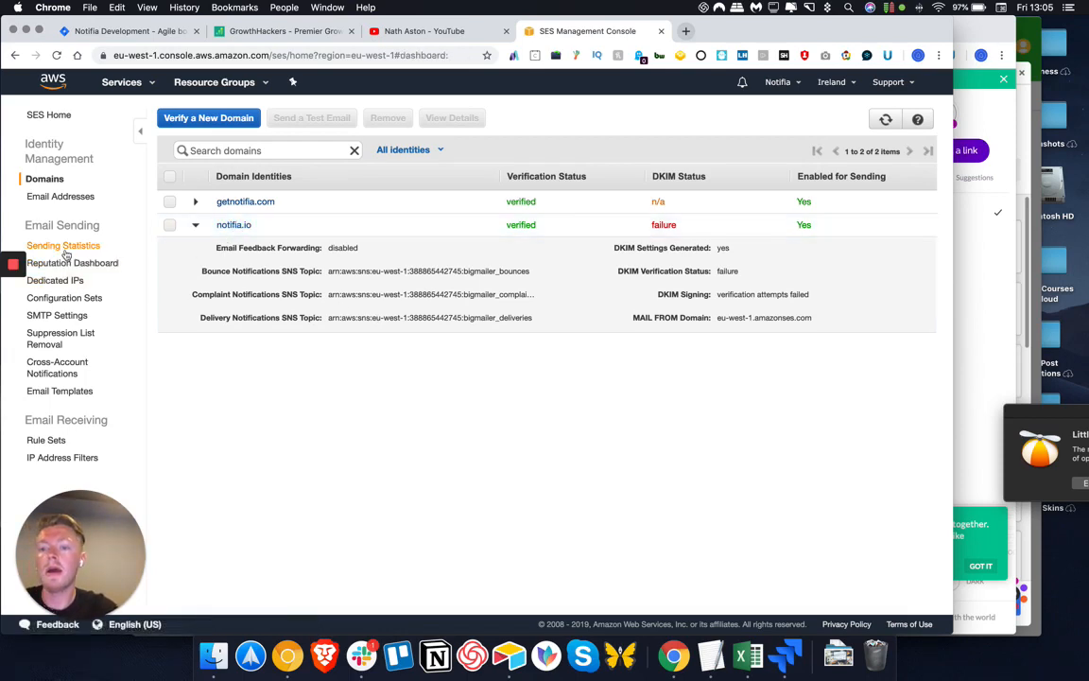
View SES sending statistics and highlight the 50000 emails per 24 hours quota
click(64, 245)
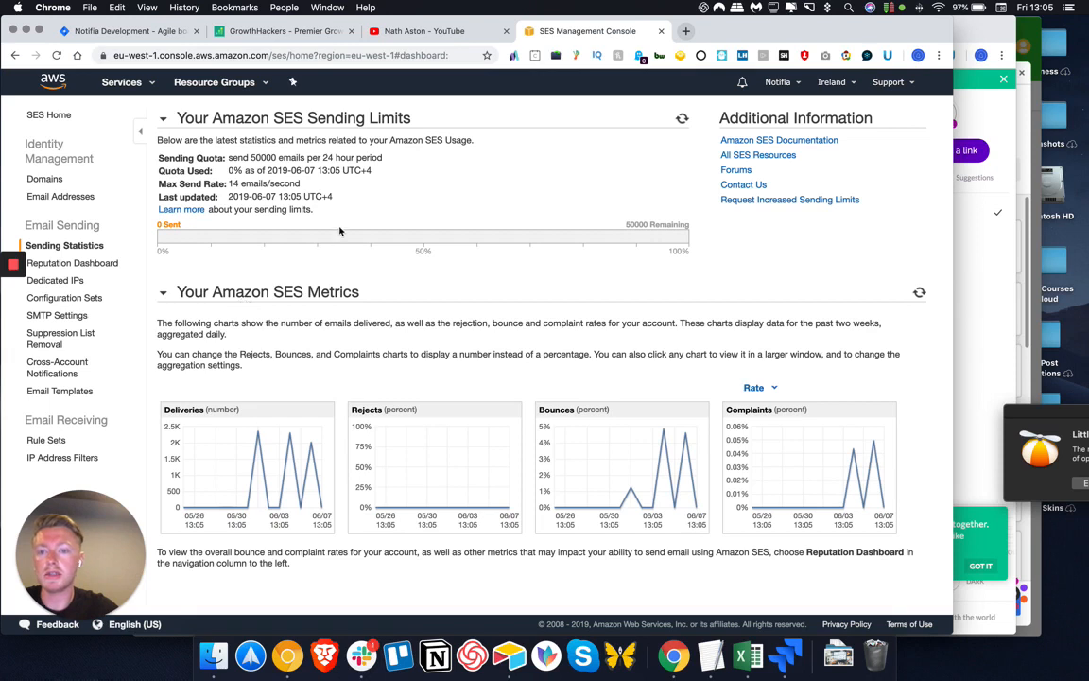
double_click(255, 156)
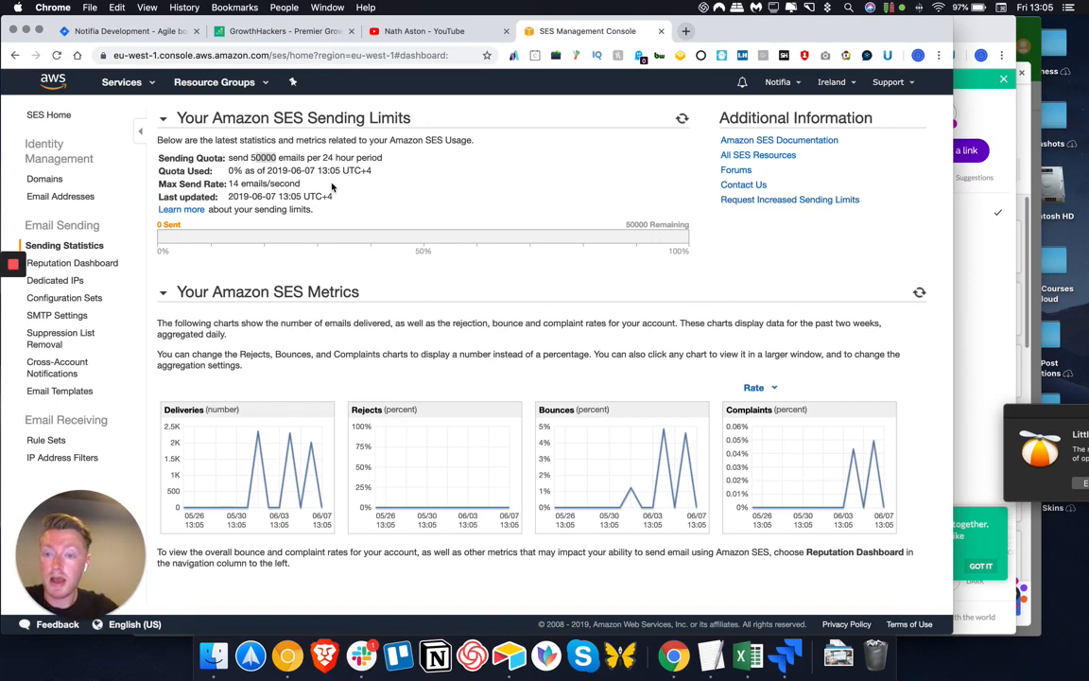
mouse_move(371, 200)
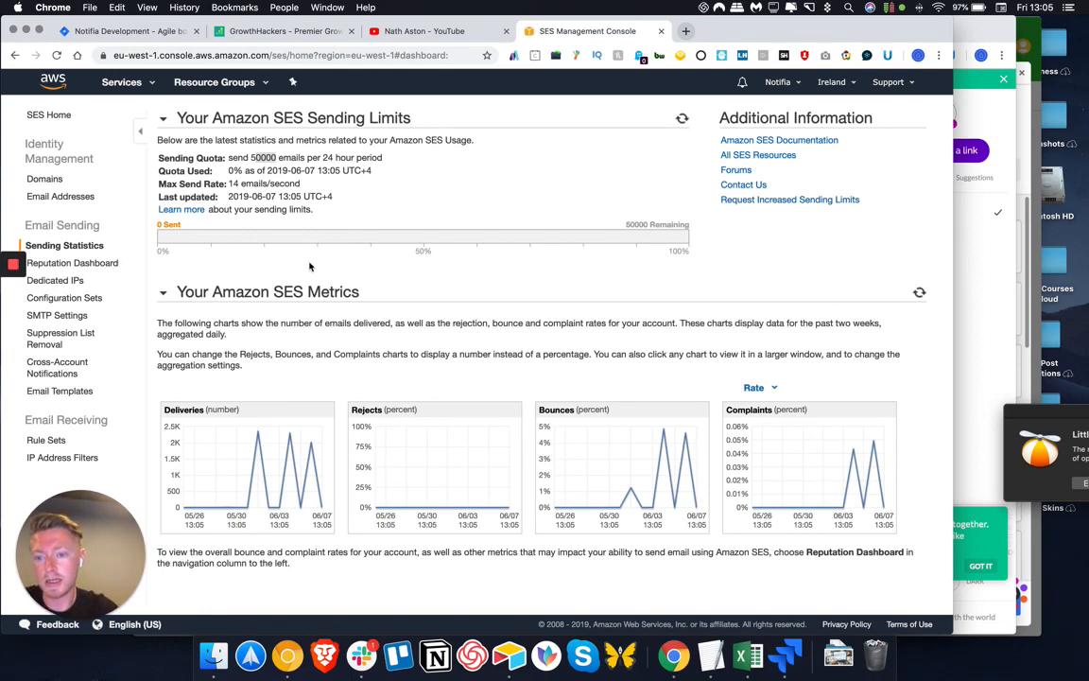
mouse_move(253, 317)
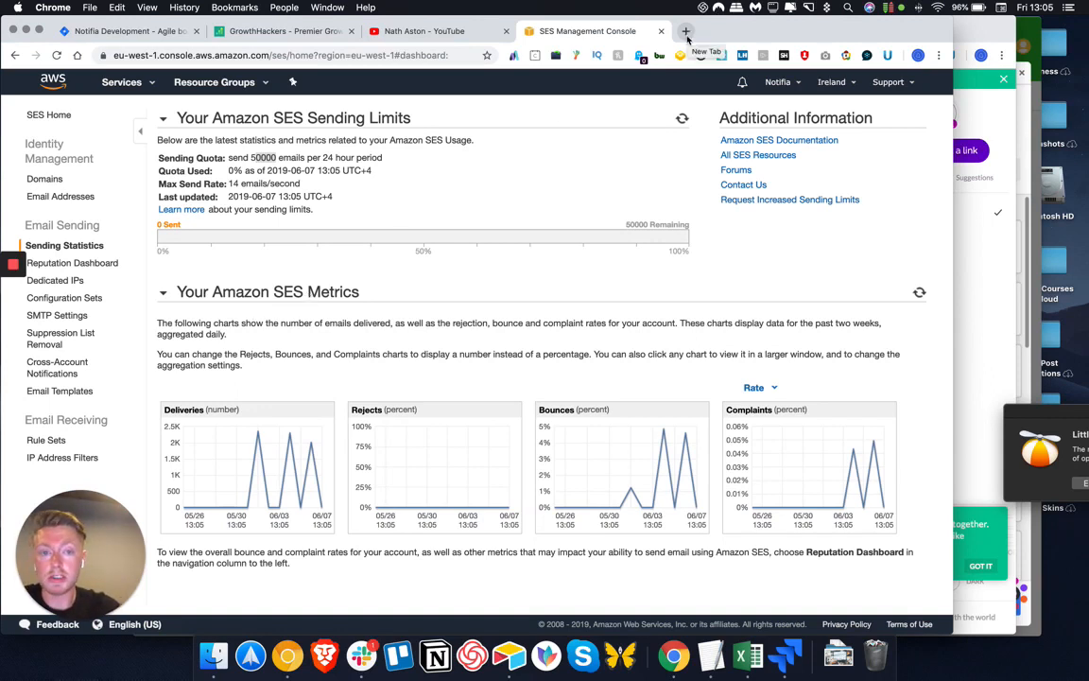
In another Chrome tab, search Google for bigmailer.ip
click(684, 30)
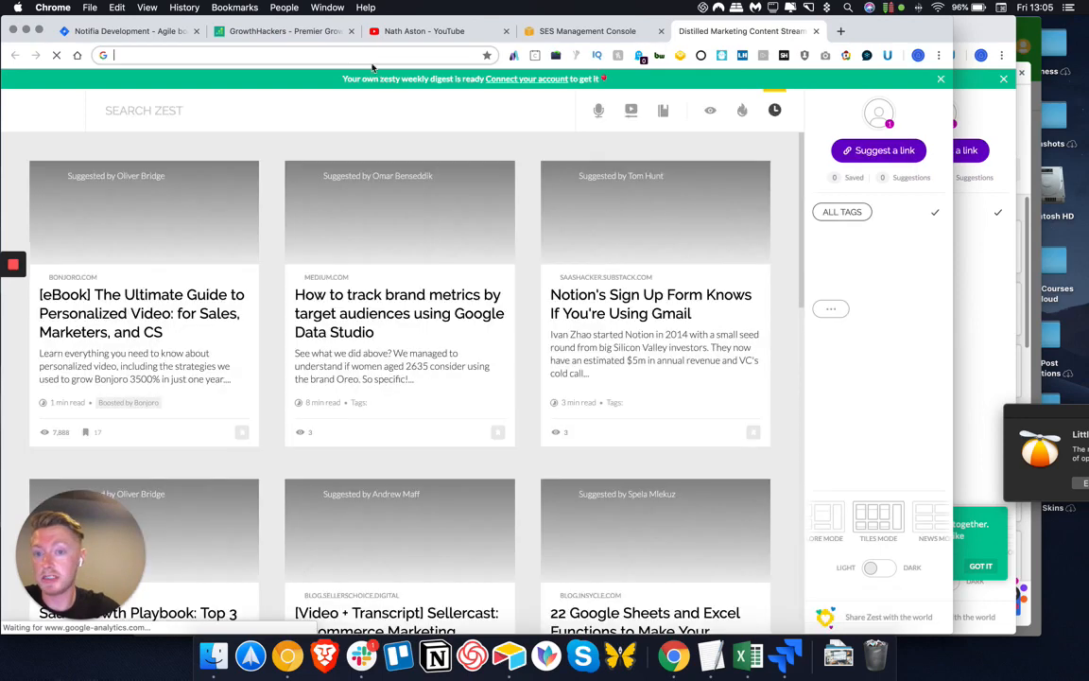
click(586, 30)
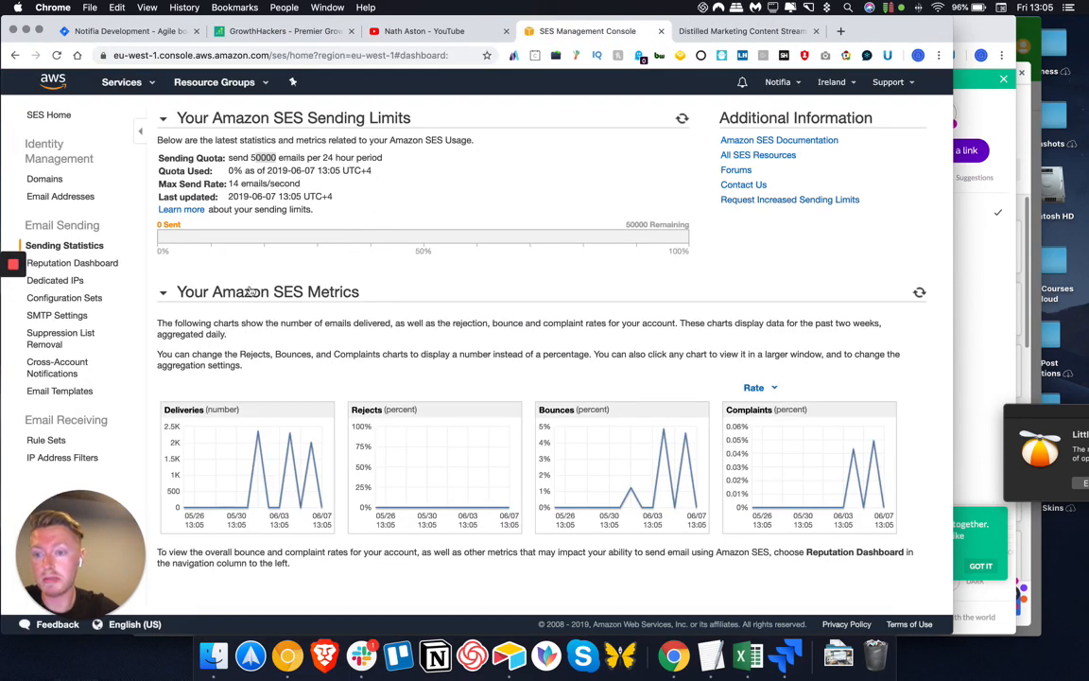
mouse_move(317, 276)
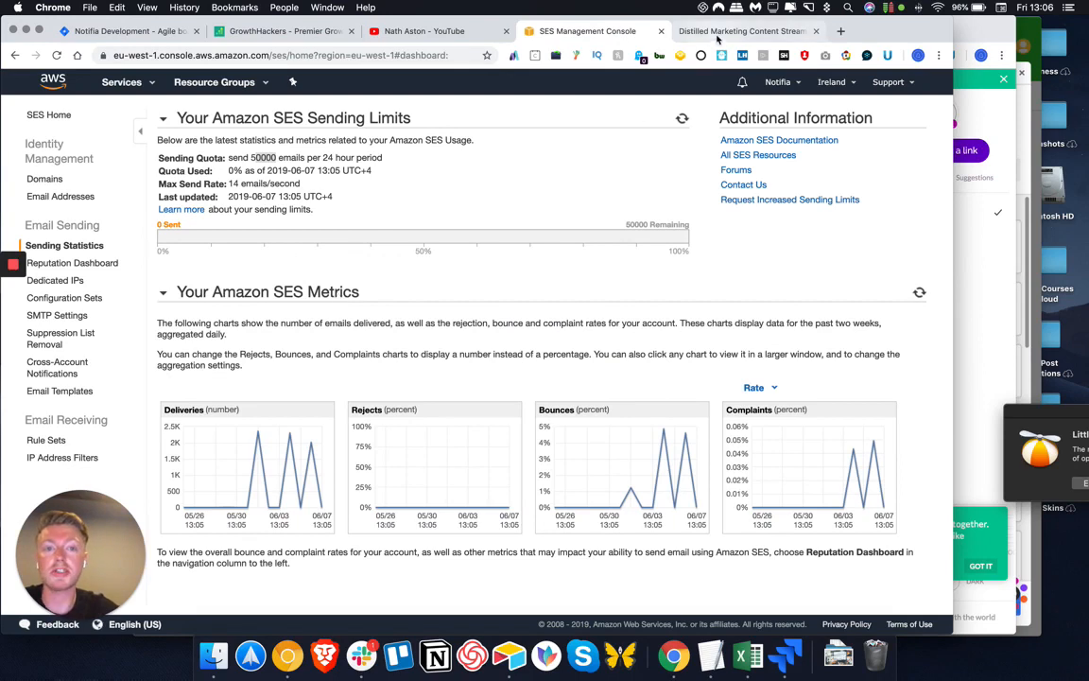
click(745, 30)
text(blog.notifia.io)
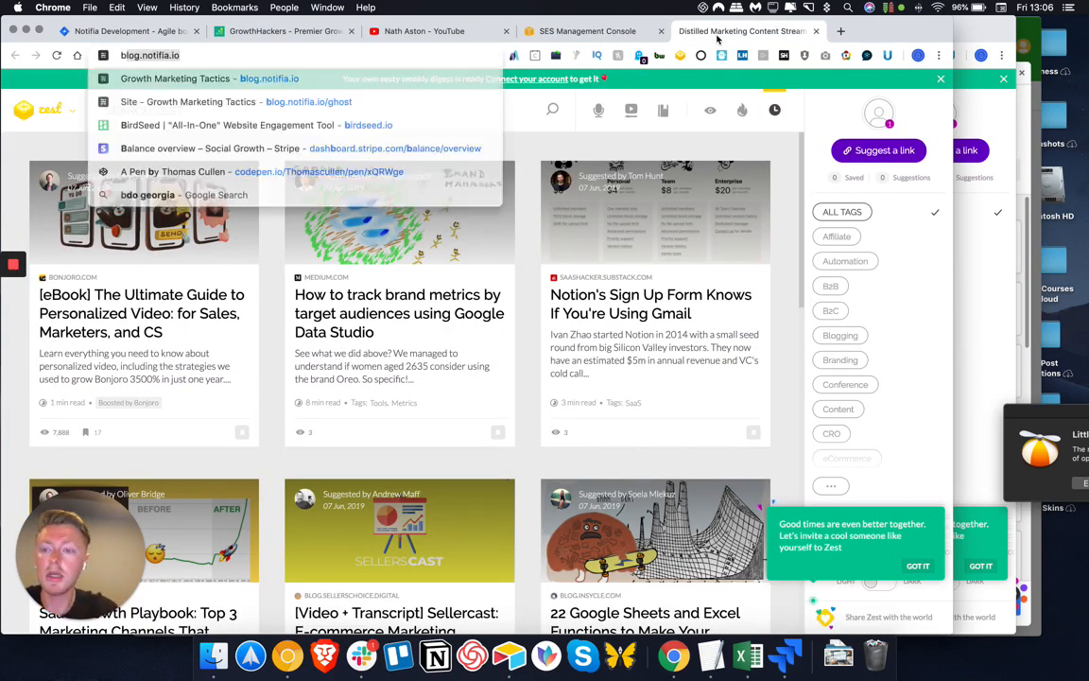
text(bigmailer.ip&aqs=chrome..69i57j0l3j69i60...)
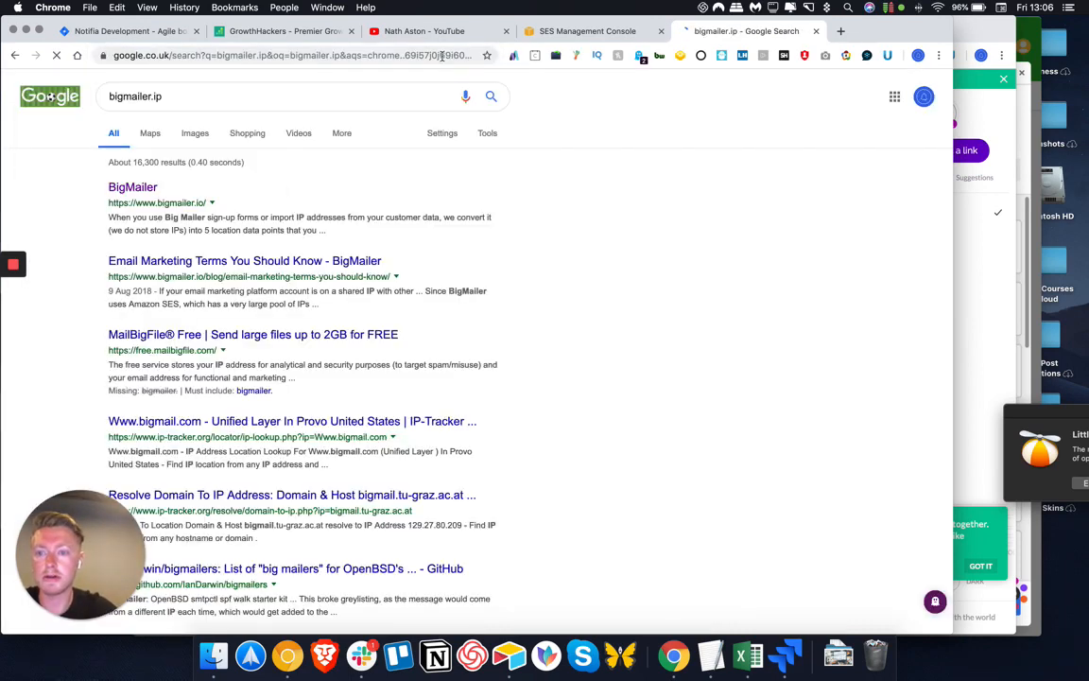
Review BigMailer's Business, Growth and Agency pricing tiers, then head to its login page
click(132, 187)
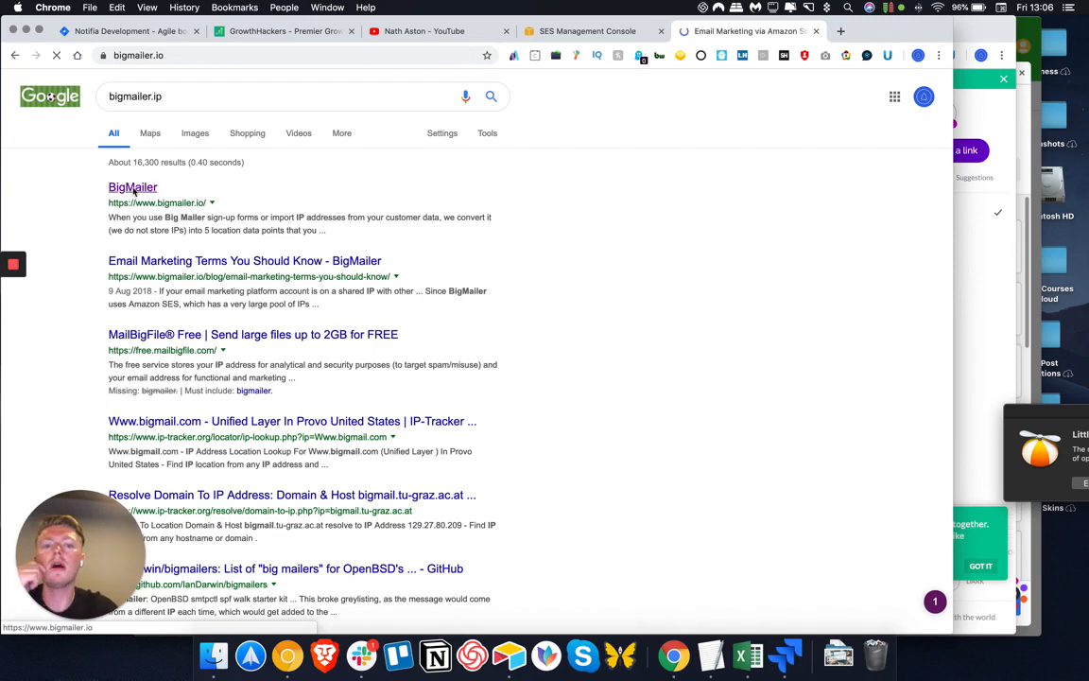
click(133, 187)
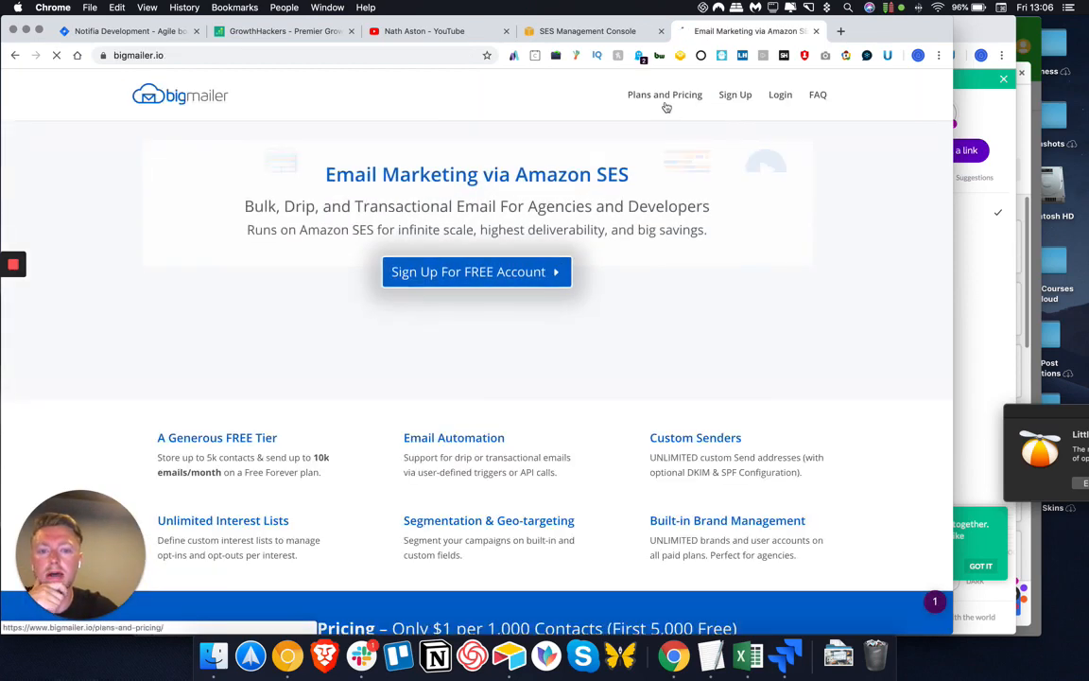
click(666, 94)
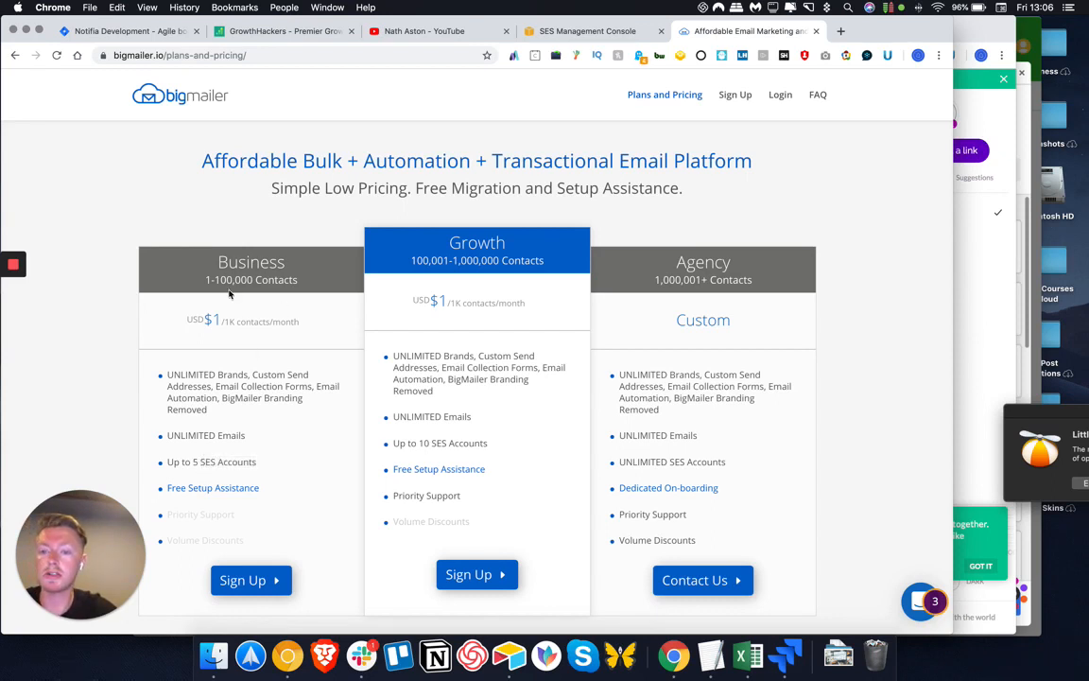
scroll(down, 3)
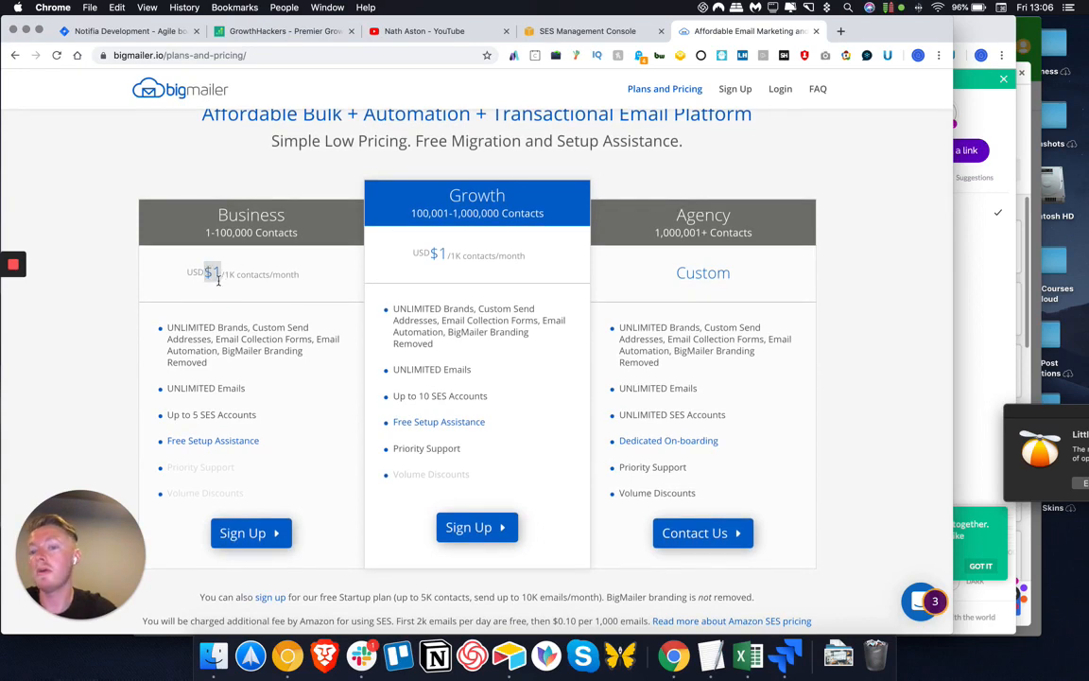
click(912, 30)
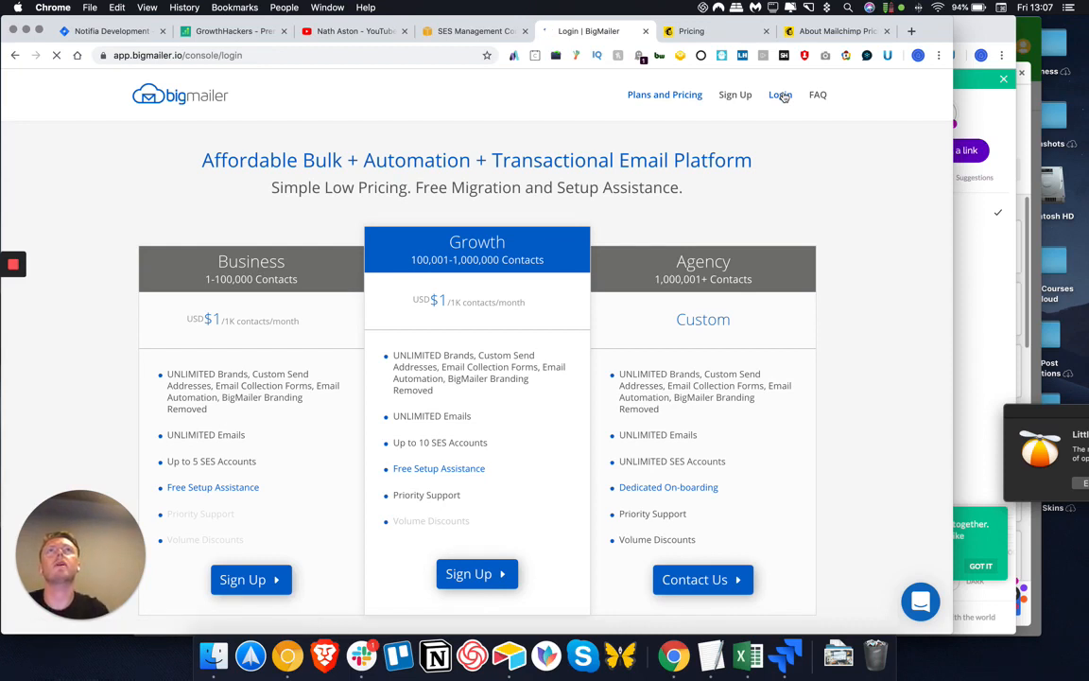
Switch to the Mailchimp pricing tab listing Premium, Standard, Essentials and Free plans
click(779, 94)
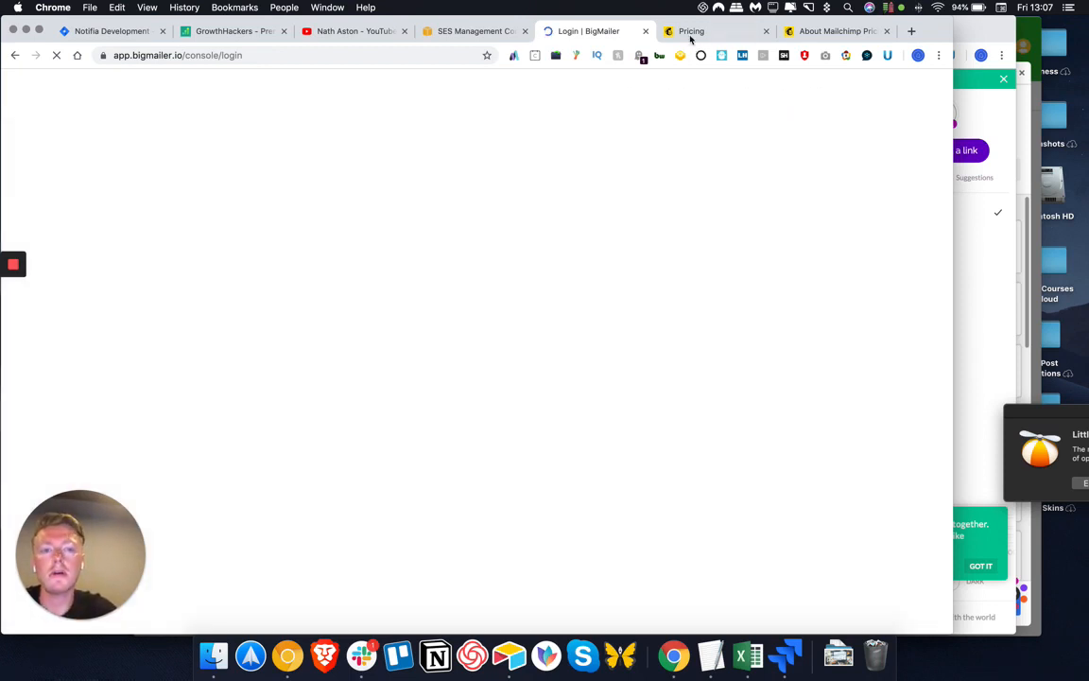
click(717, 31)
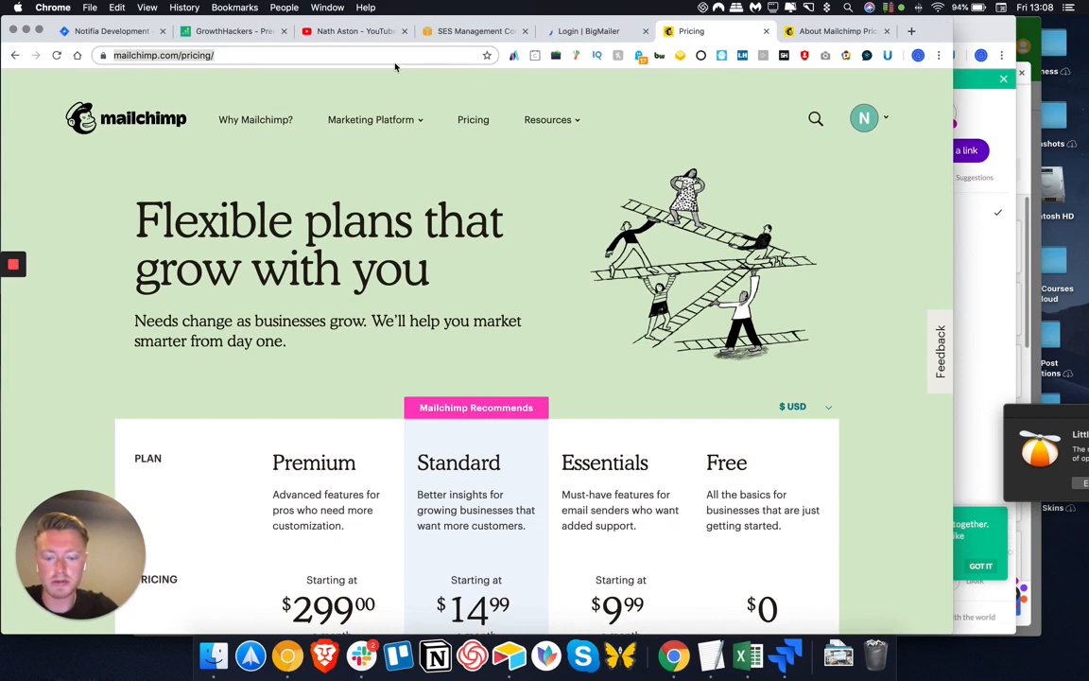
Search Google for 'email octopus' and open the EmailOctopus homepage from the results
text(email octpu)
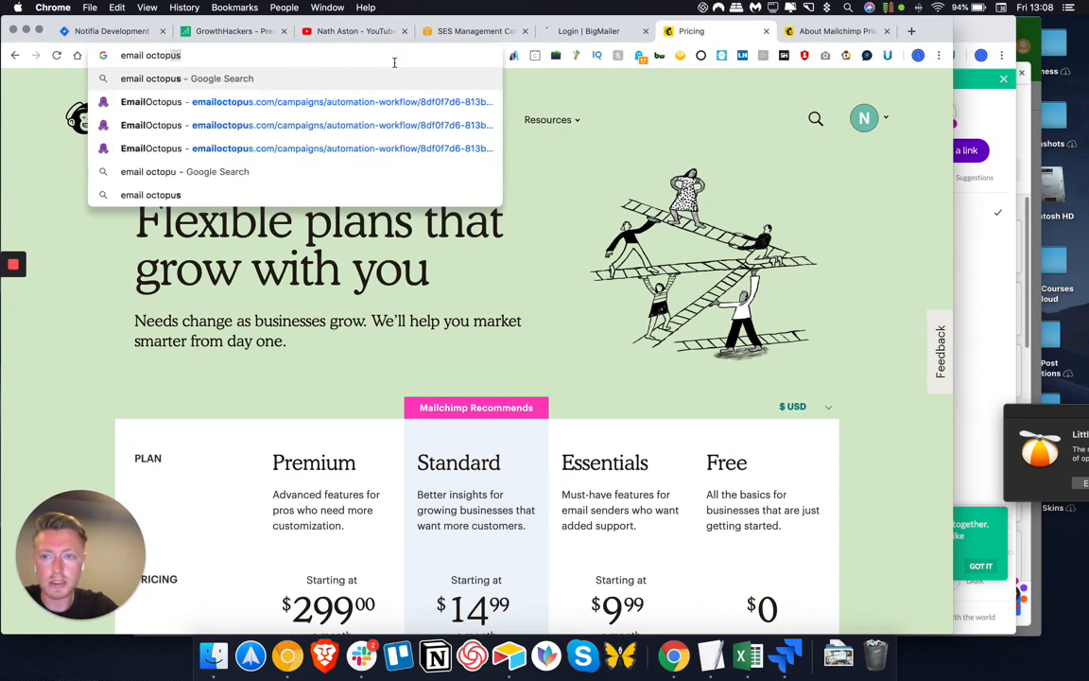
key(enter)
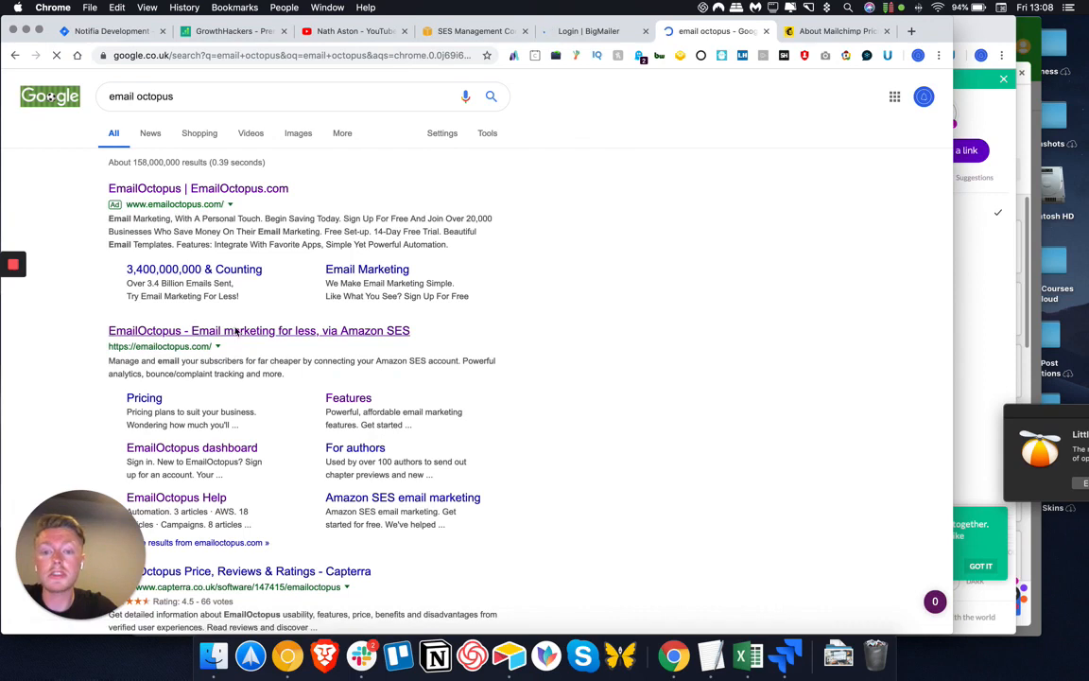
click(257, 329)
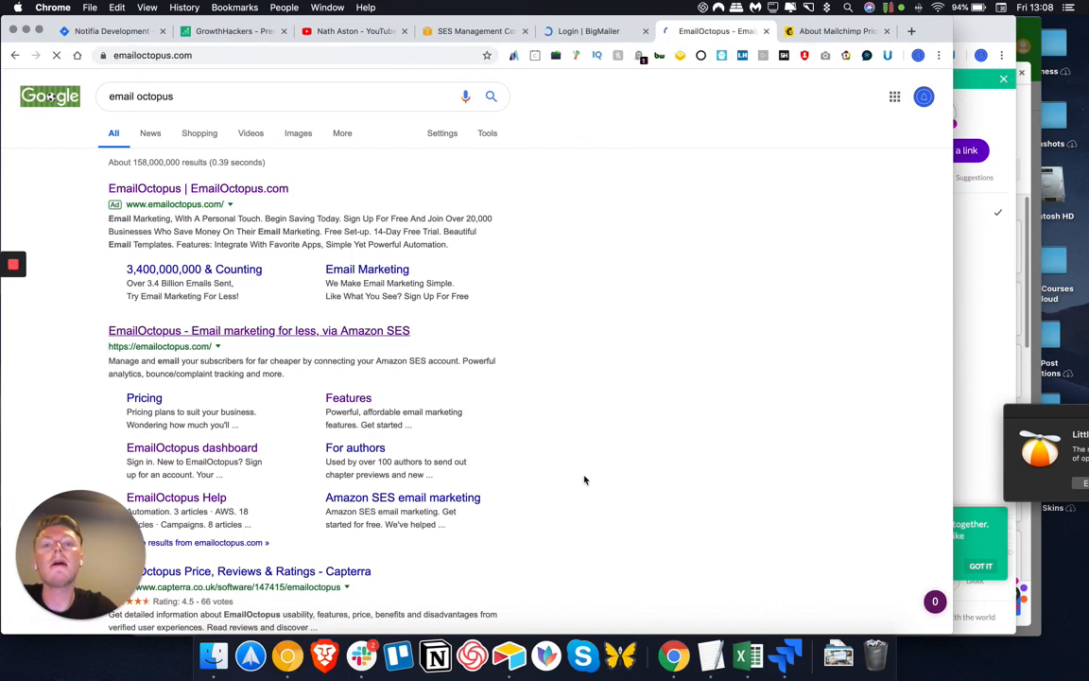
click(197, 187)
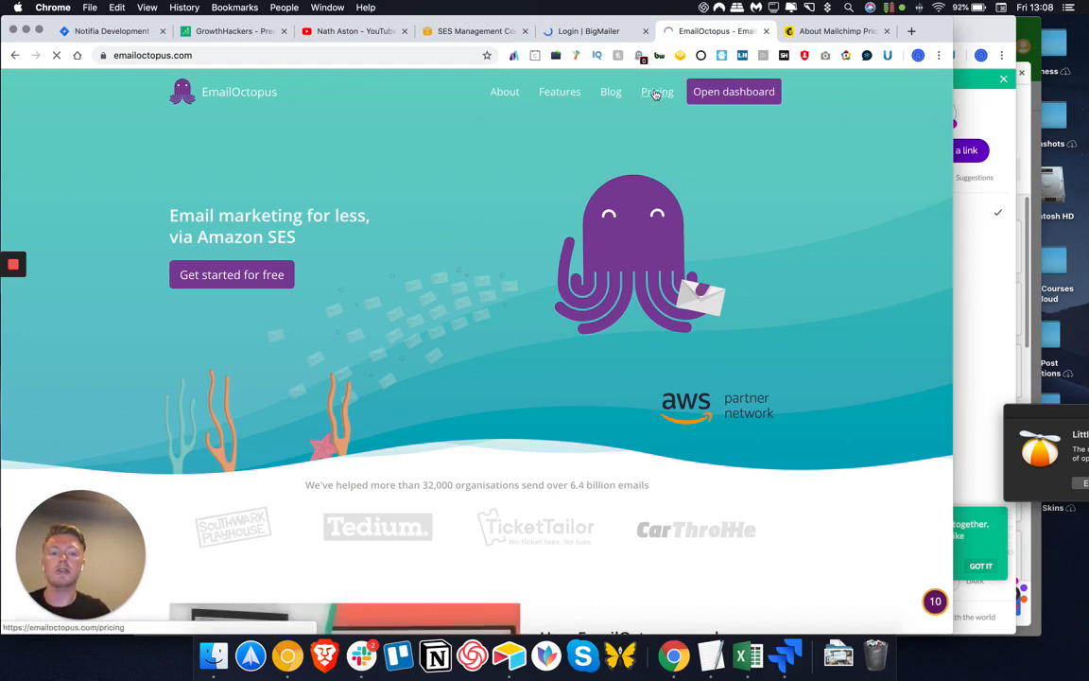
Review EmailOctopus pricing from free Shrimp to $109 Whale, then return to the BigMailer login tab
click(658, 90)
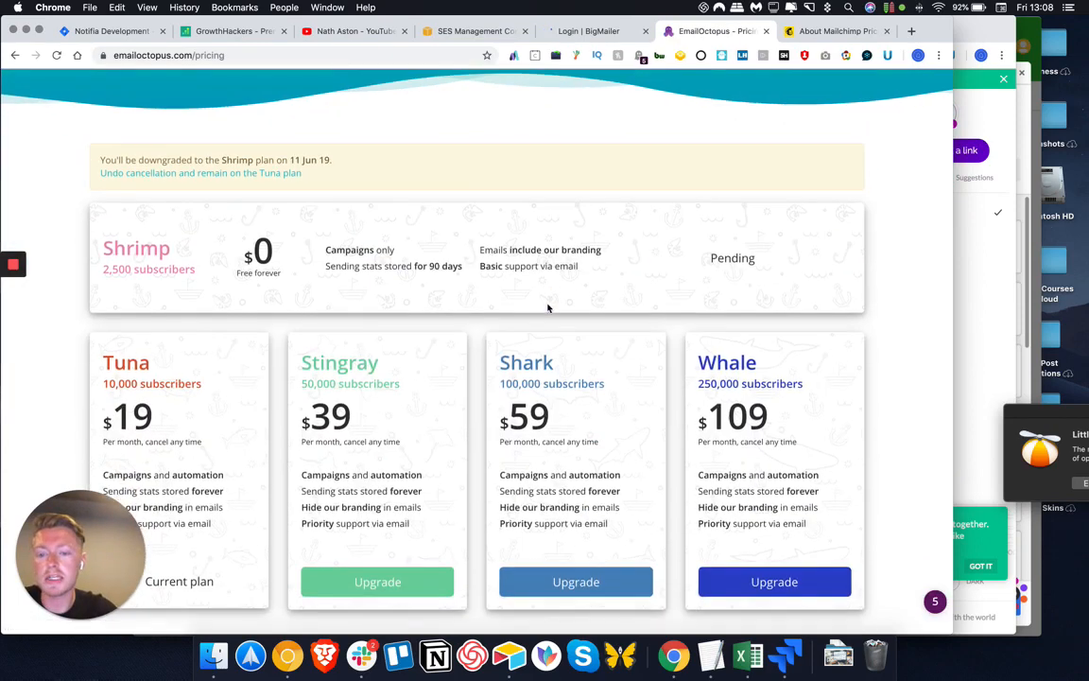
scroll(down, 3)
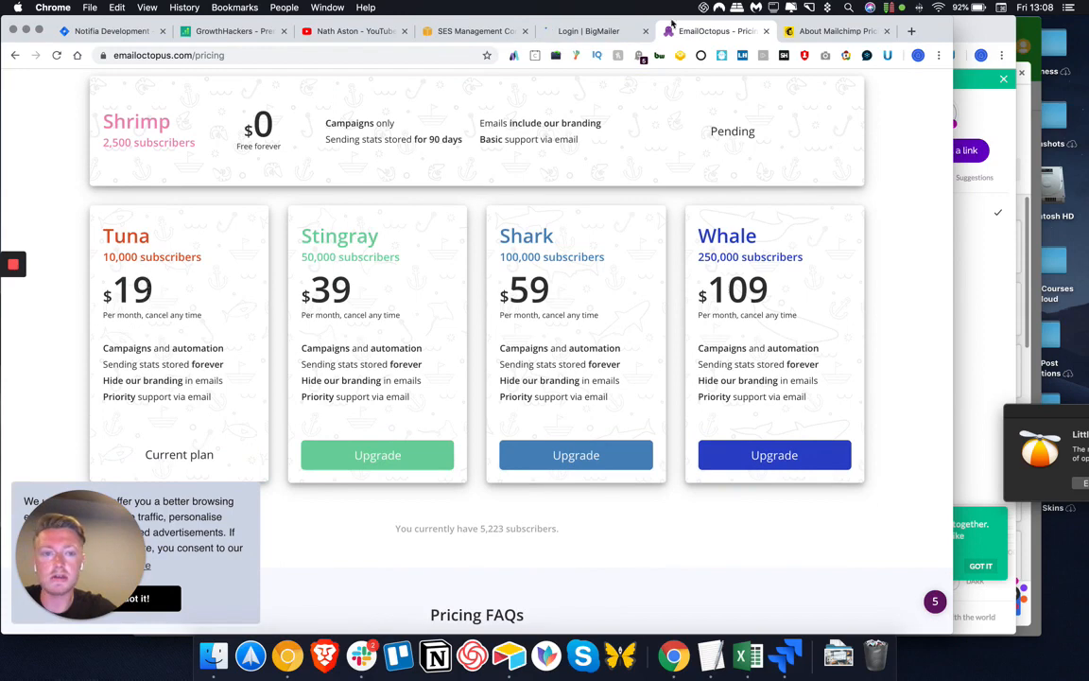
click(590, 31)
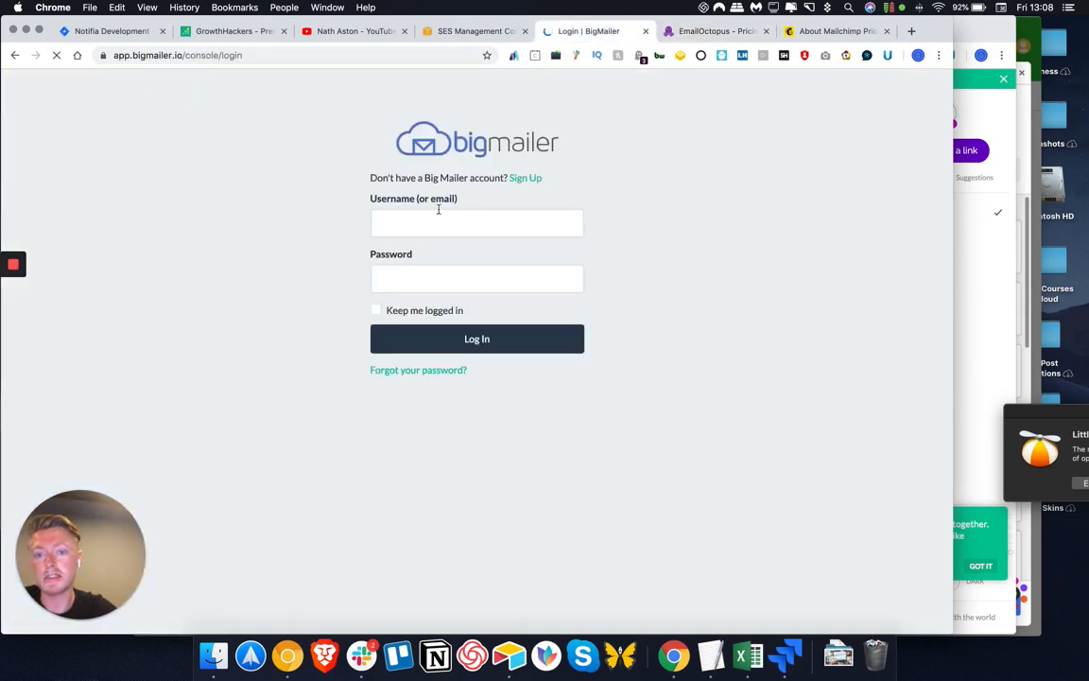
click(715, 31)
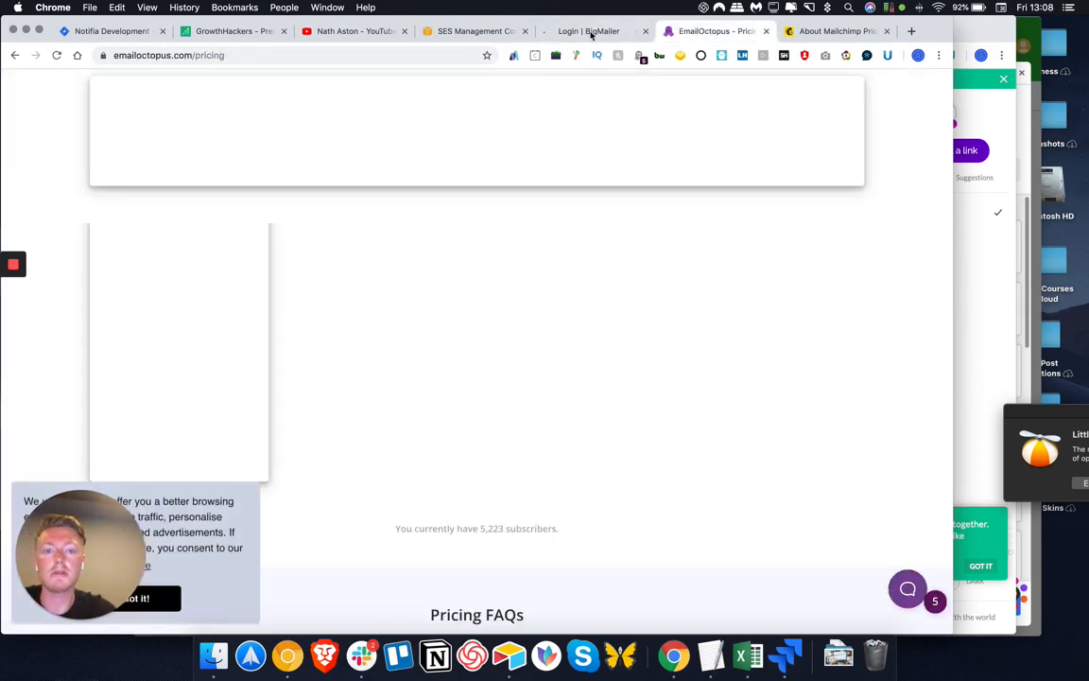
click(588, 30)
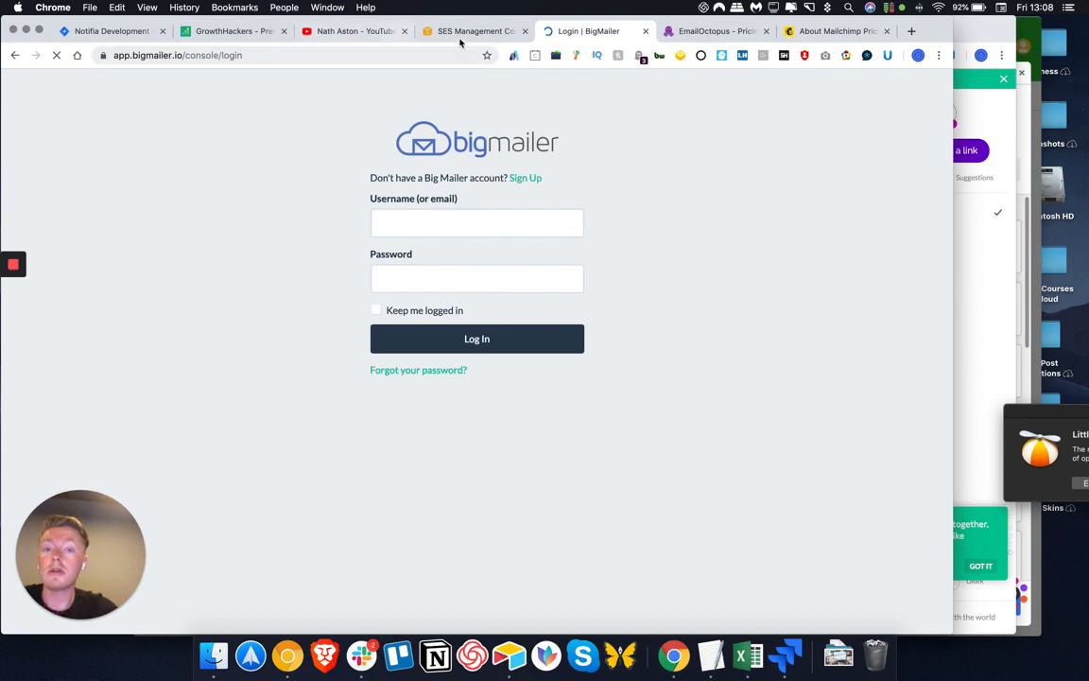
Return to the SES sending statistics dashboard showing the 50000-emails-per-24-hours quota, via the BigMailer tab
click(472, 30)
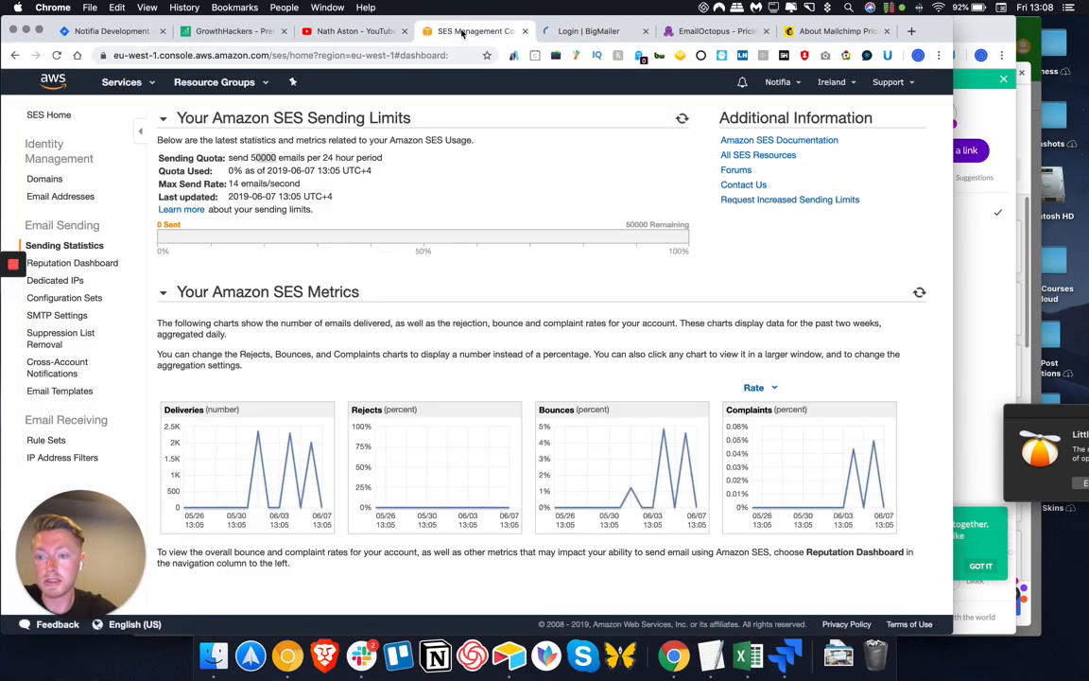
mouse_move(370, 245)
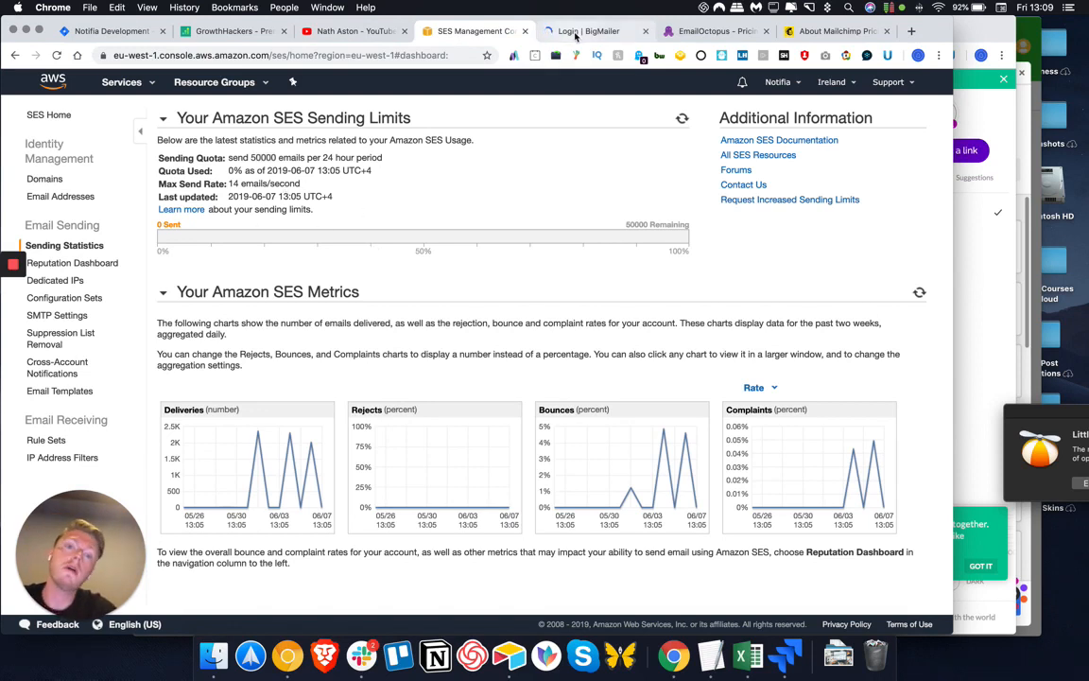
click(586, 31)
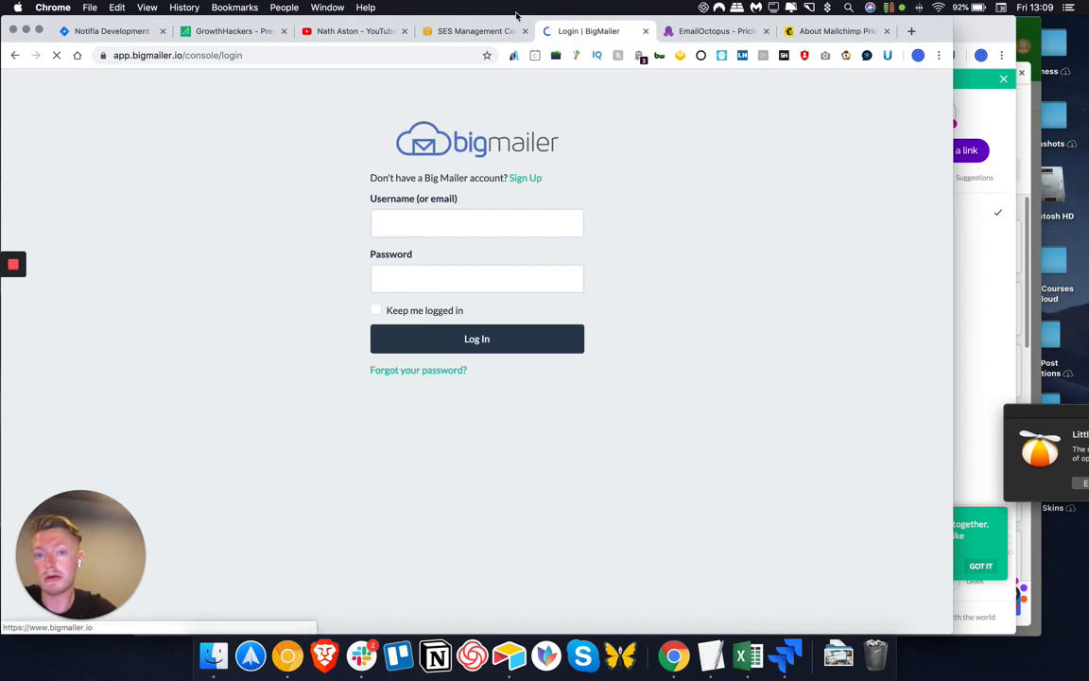
click(473, 30)
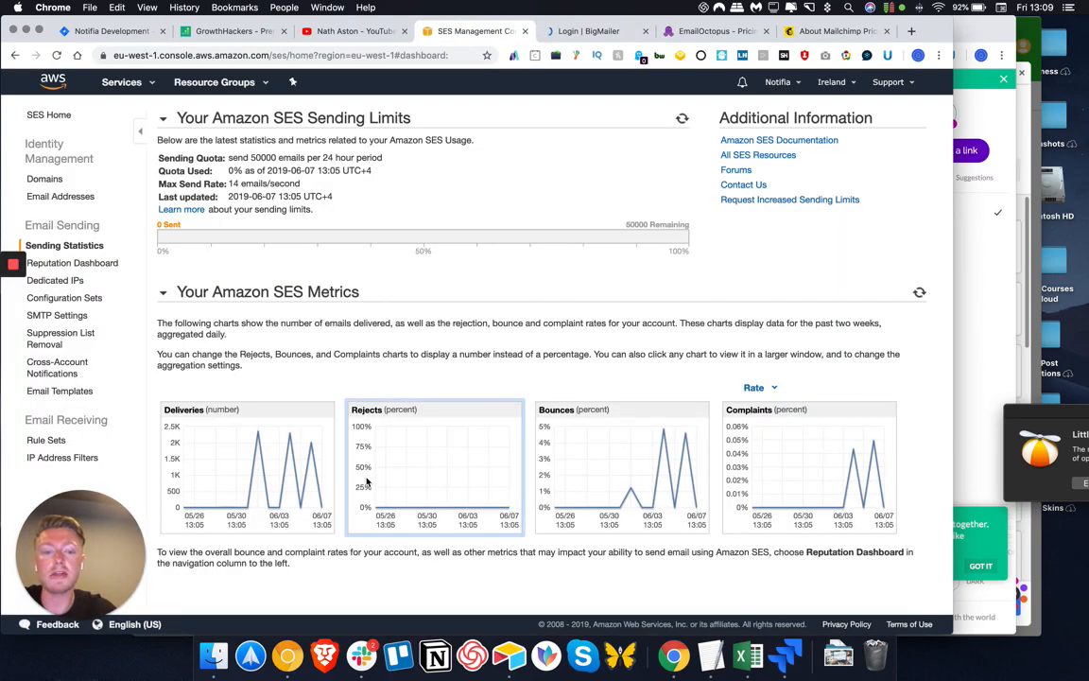